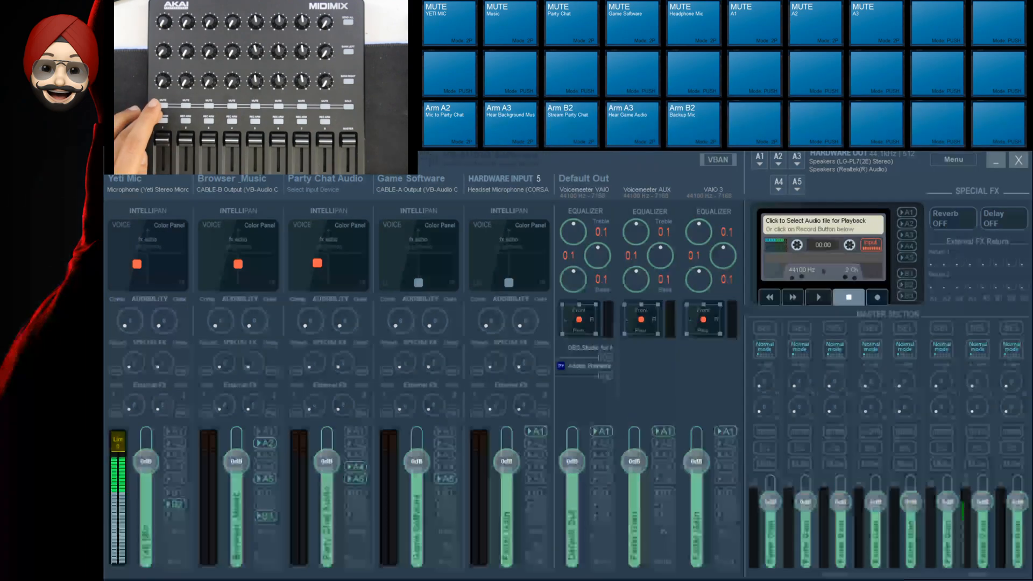
# Step: Show the M.I.D.I. Mapping table and go back to page 1 of 3
pyautogui.click(510, 23)
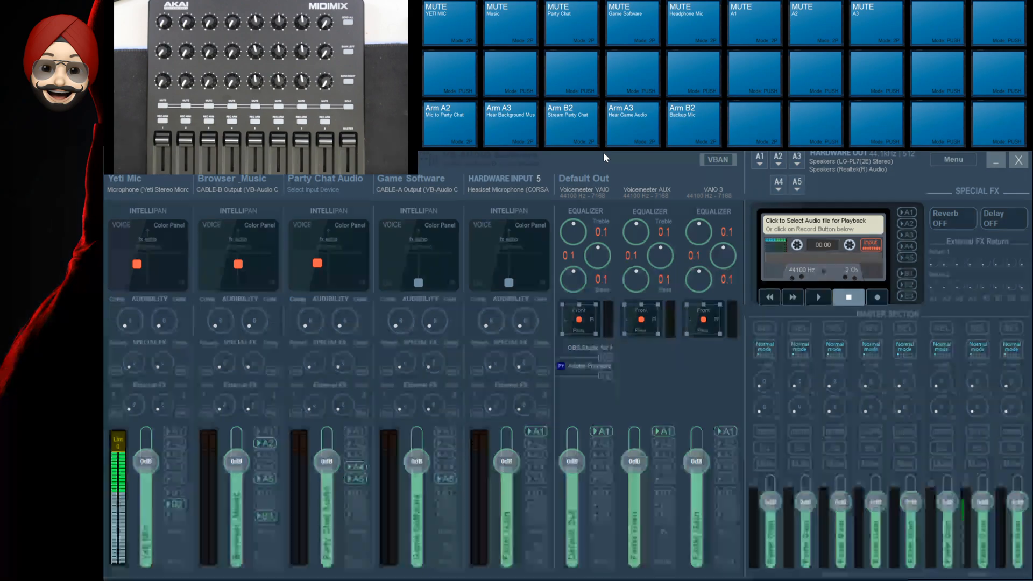
pyautogui.moveTo(631, 420)
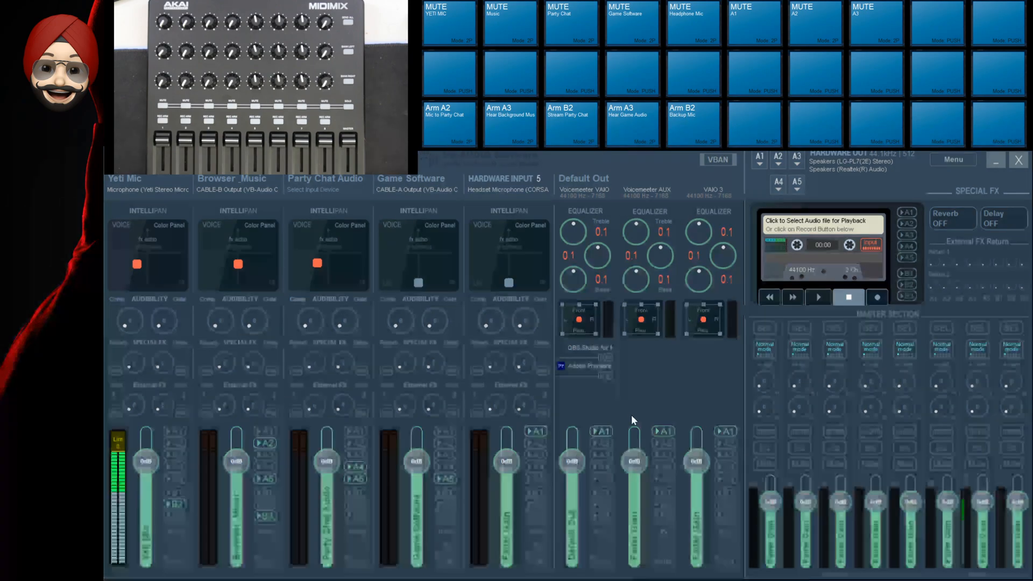
pyautogui.moveTo(675, 370)
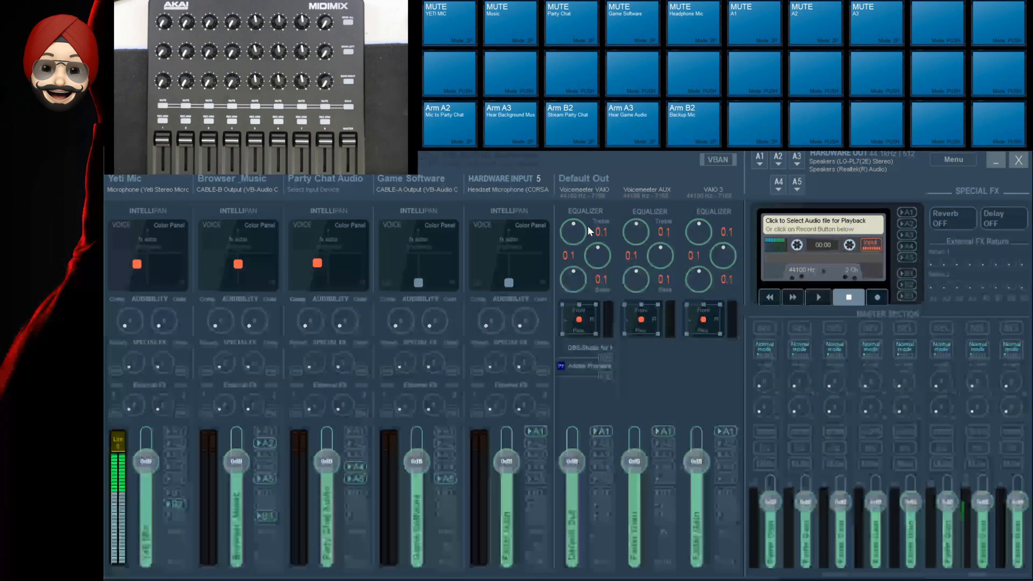
pyautogui.moveTo(619, 168)
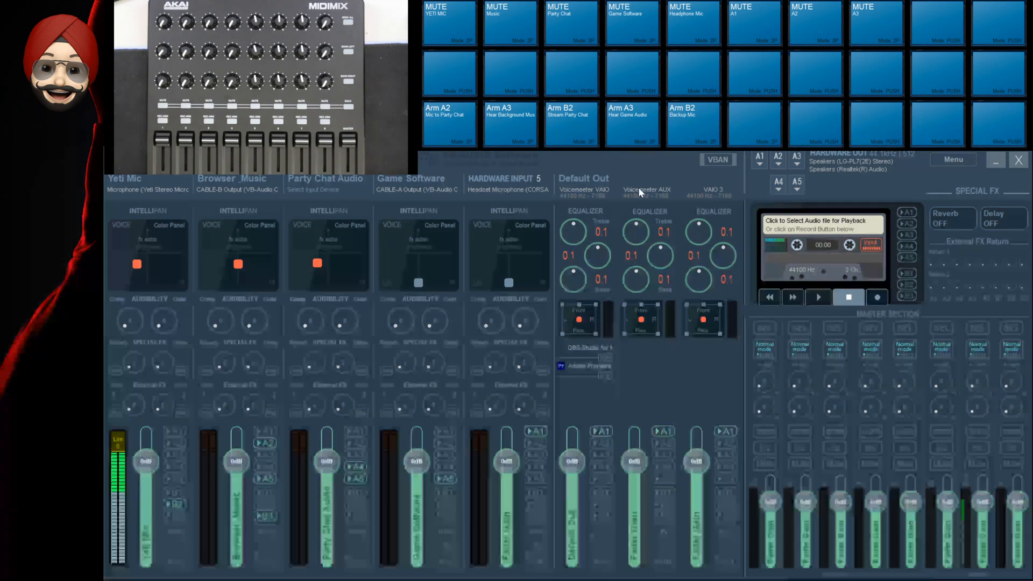
pyautogui.moveTo(152, 180)
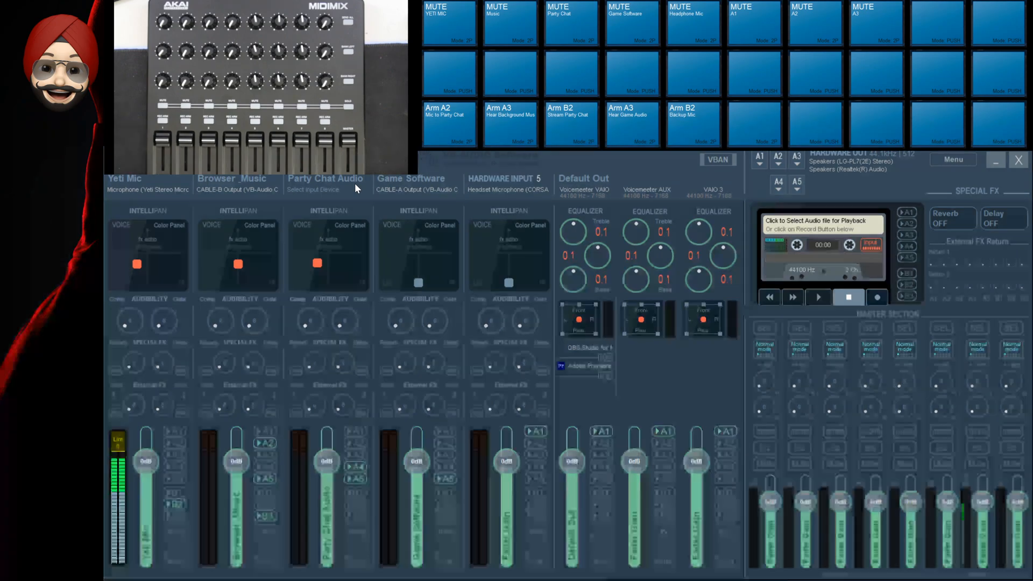
pyautogui.moveTo(191, 194)
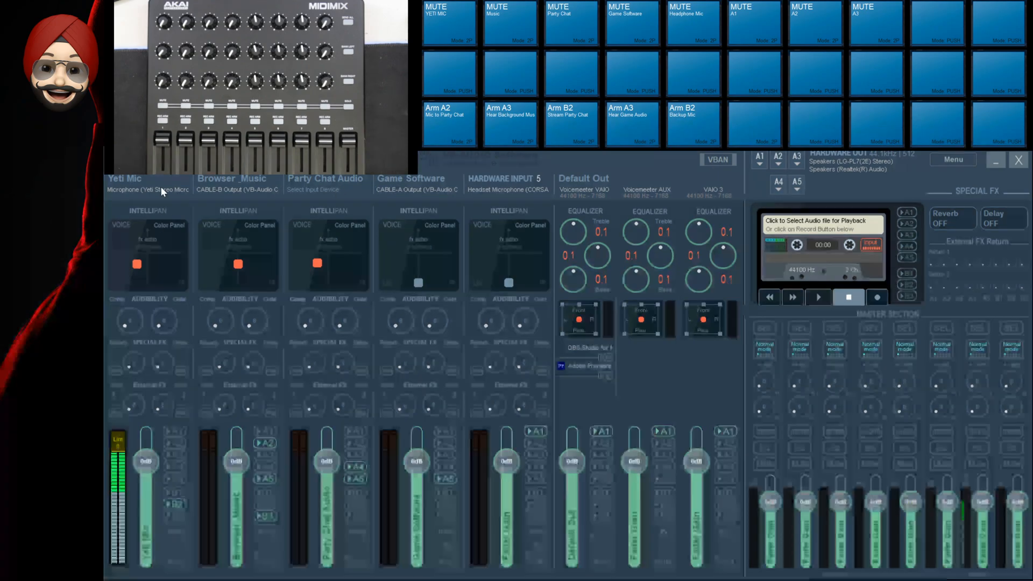
pyautogui.moveTo(354, 230)
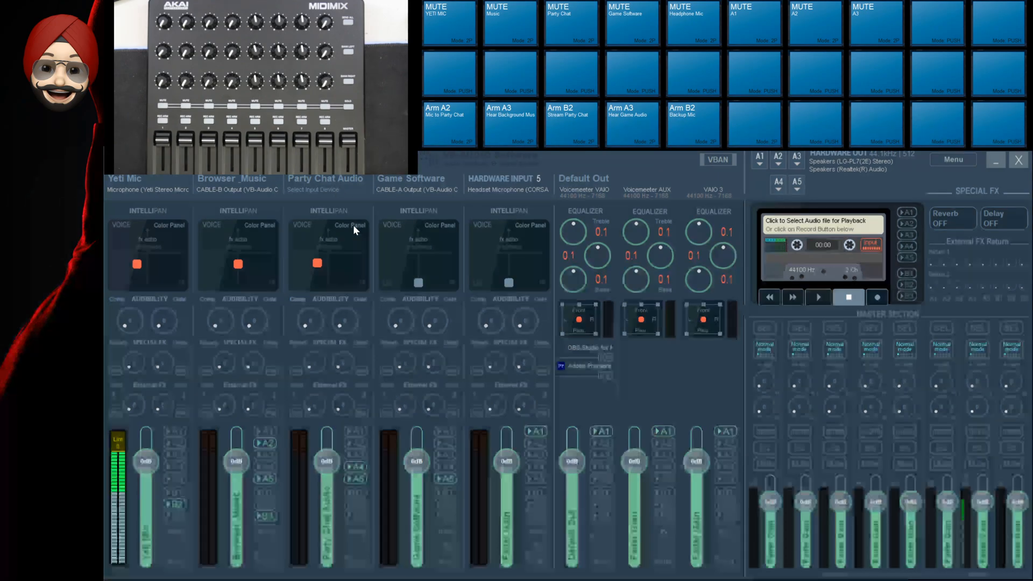
pyautogui.moveTo(365, 192)
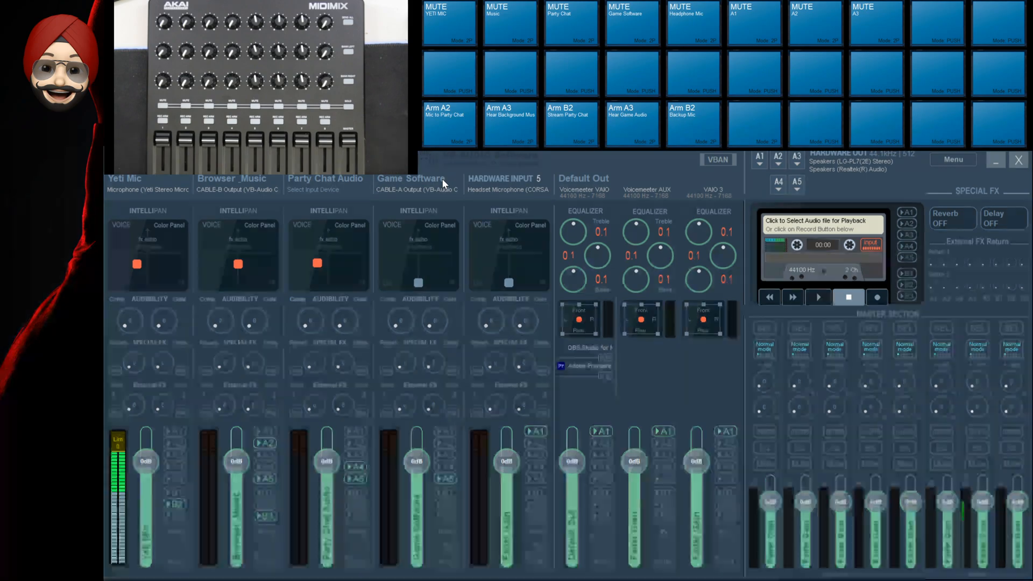
pyautogui.moveTo(396, 361)
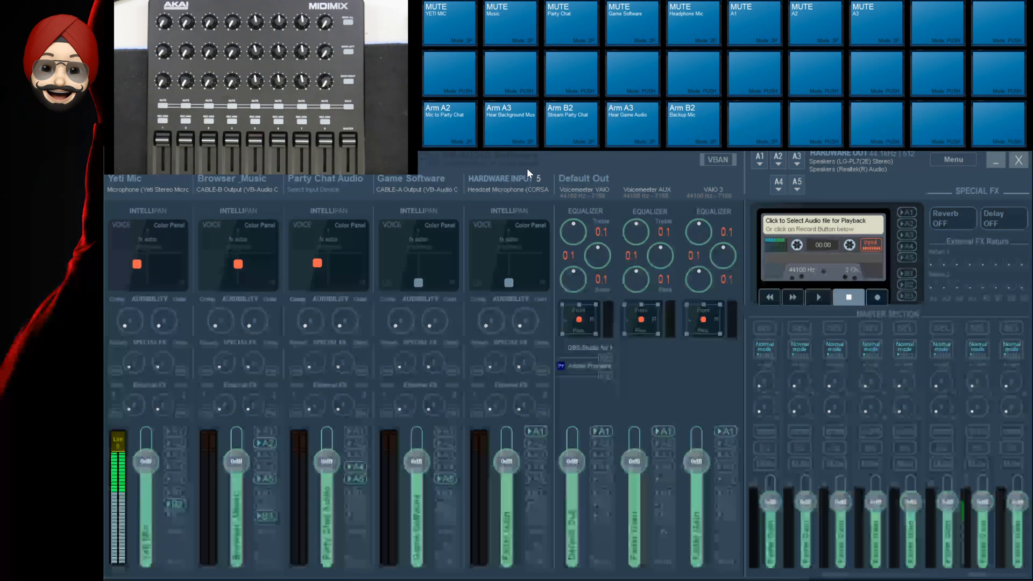
pyautogui.moveTo(598, 306)
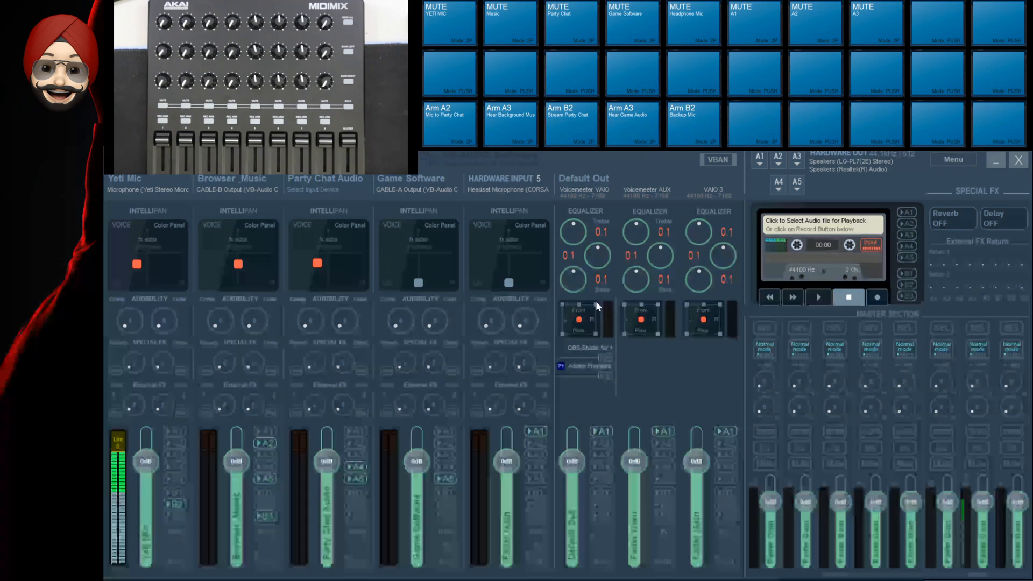
pyautogui.moveTo(531, 191)
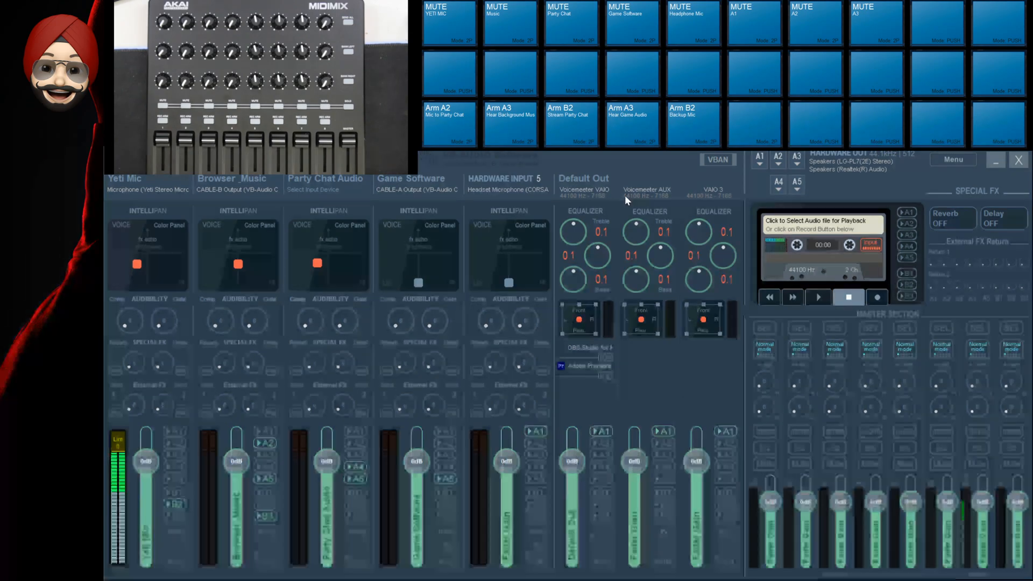
pyautogui.moveTo(648, 199)
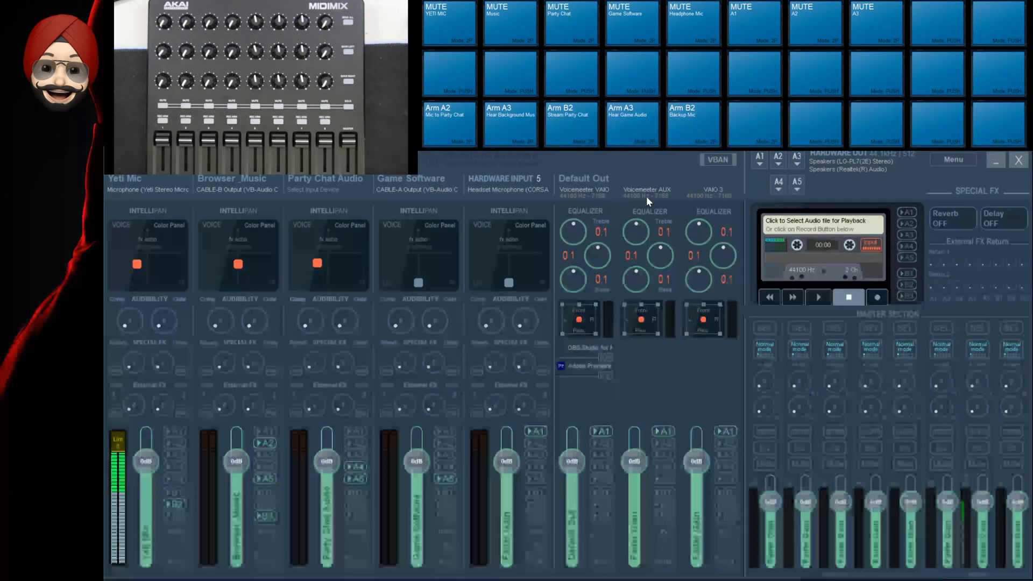
pyautogui.moveTo(724, 197)
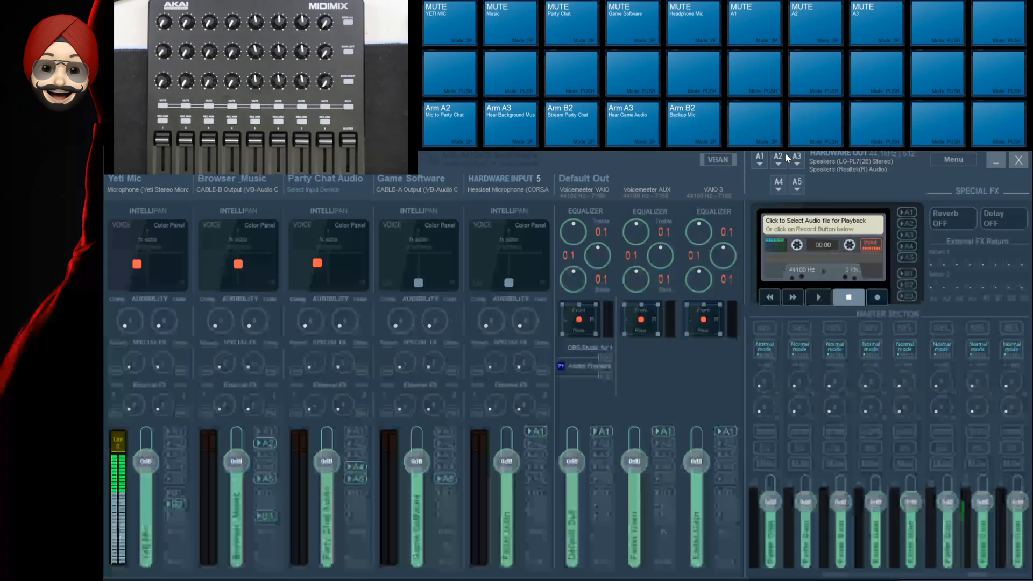
pyautogui.moveTo(756, 167)
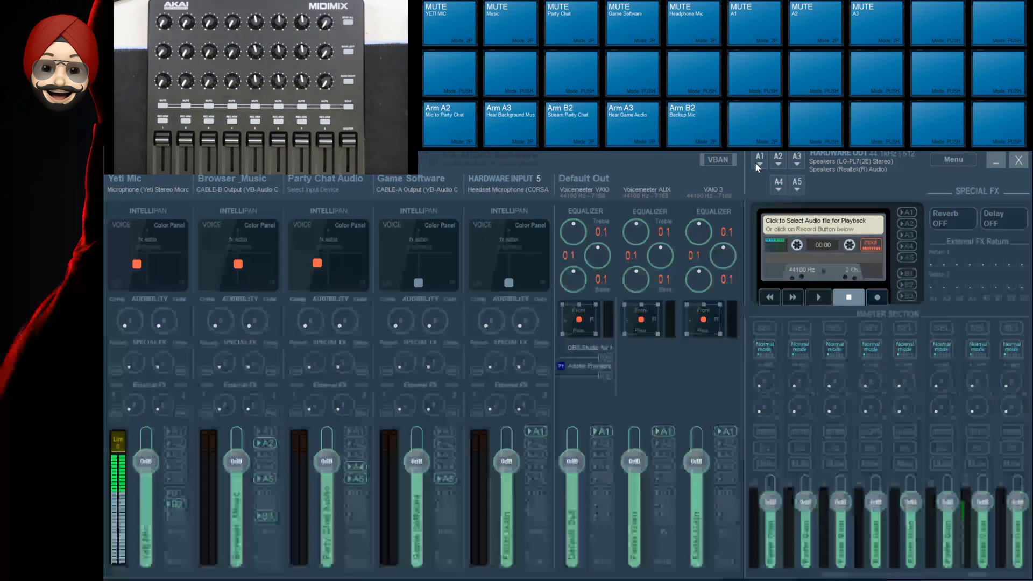
pyautogui.moveTo(780, 183)
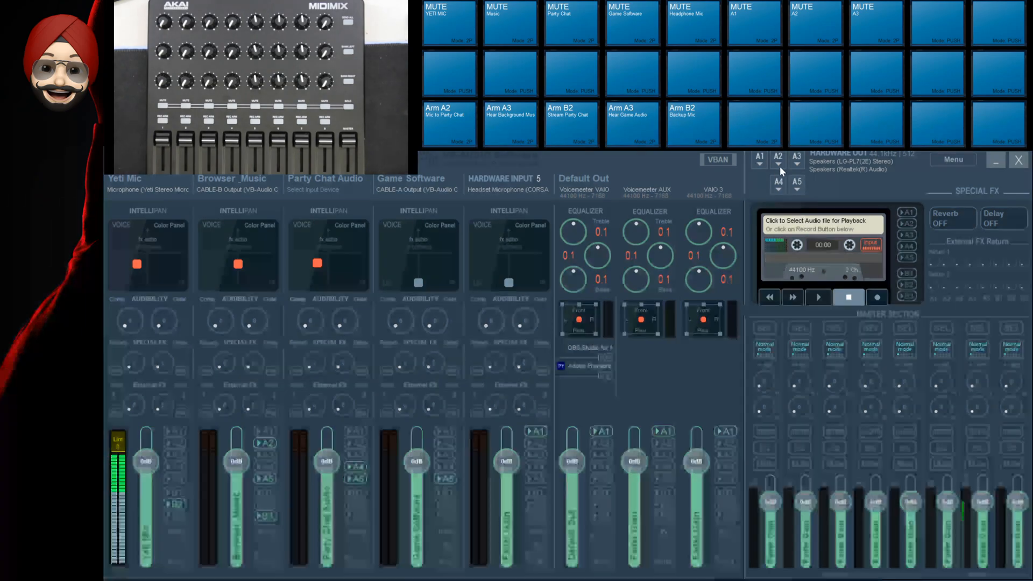
pyautogui.moveTo(797, 202)
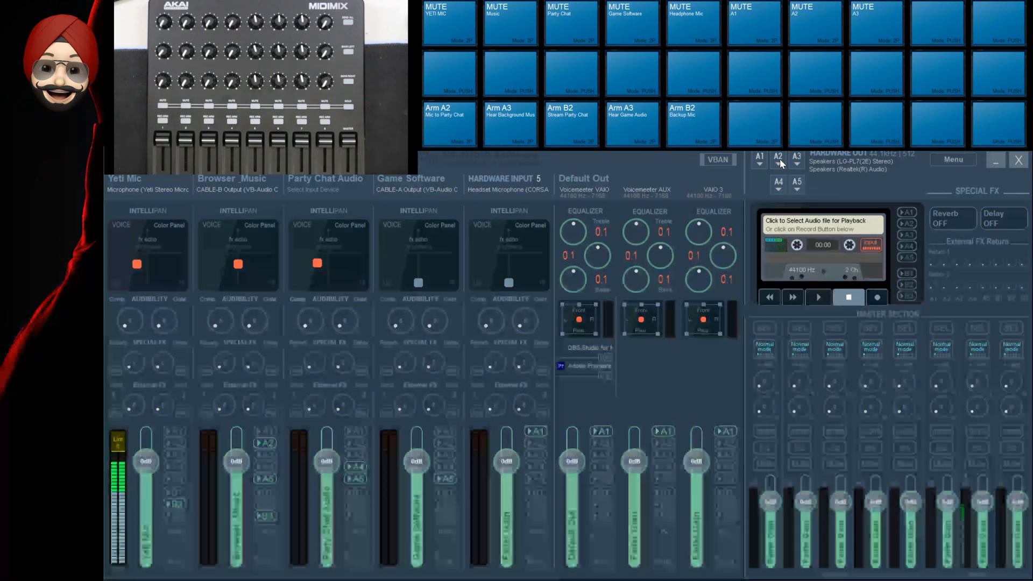
pyautogui.moveTo(869, 195)
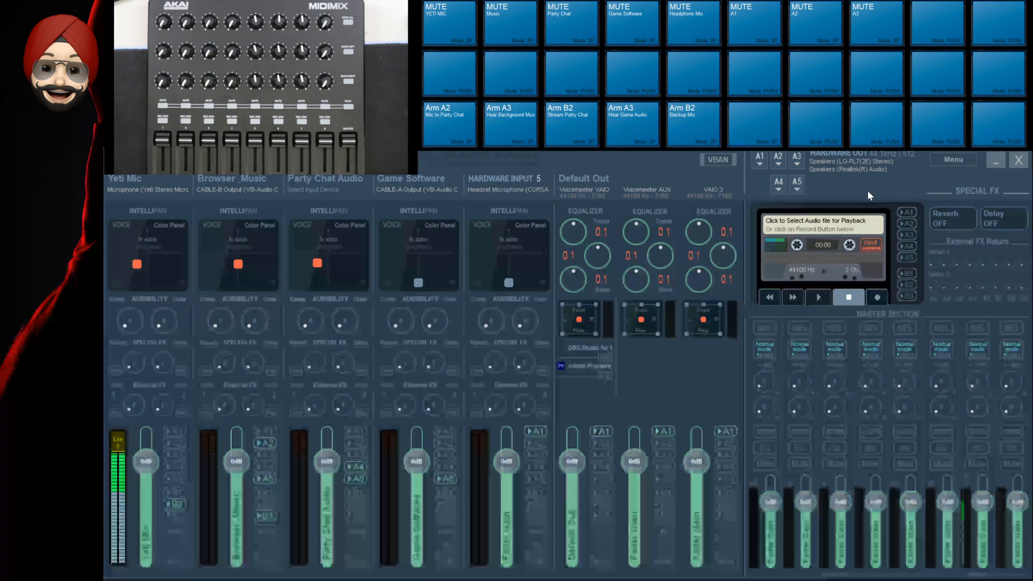
pyautogui.moveTo(144, 176)
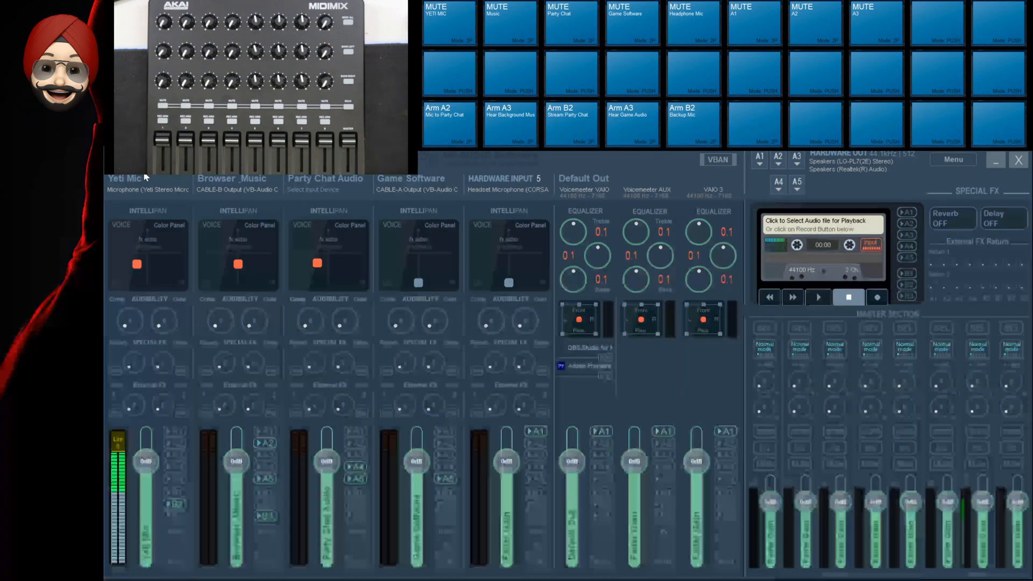
pyautogui.moveTo(203, 371)
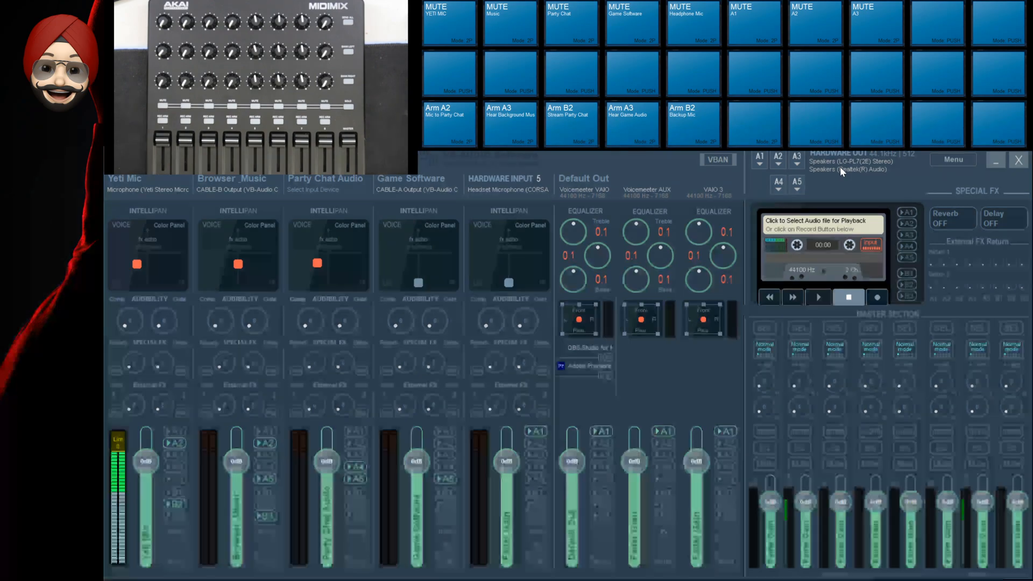
pyautogui.moveTo(402, 273)
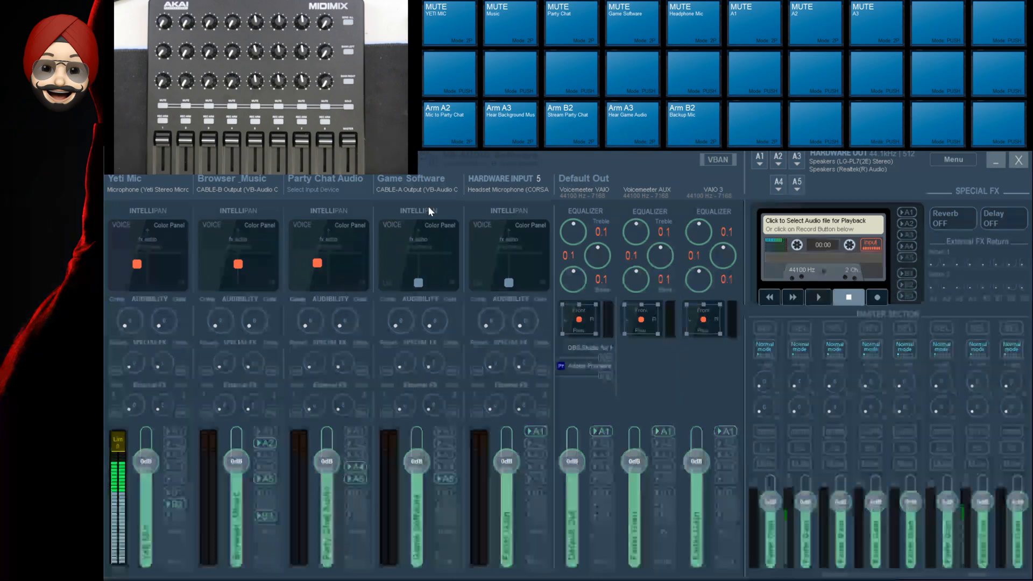
pyautogui.moveTo(783, 174)
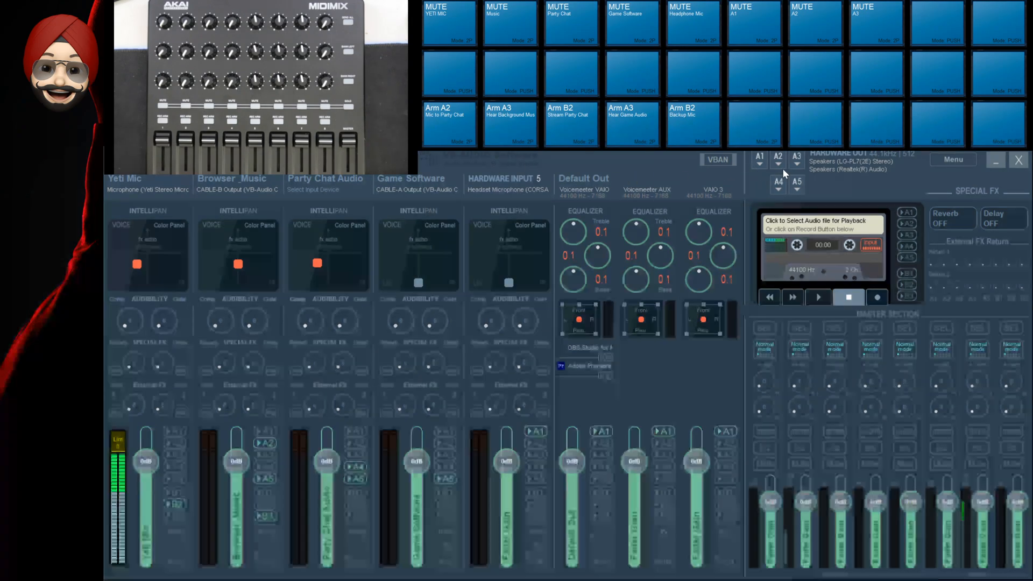
pyautogui.moveTo(796, 165)
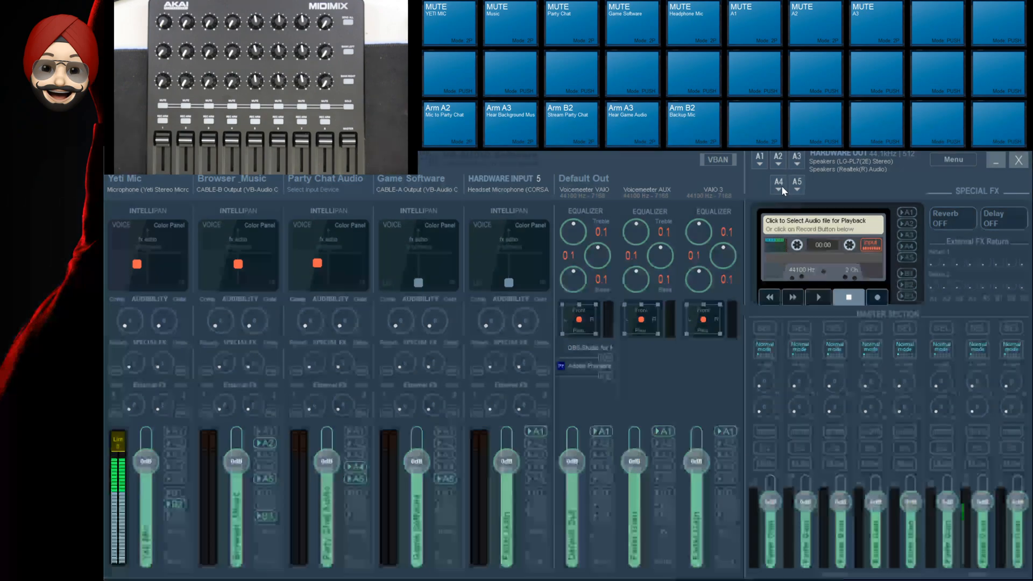
pyautogui.moveTo(795, 196)
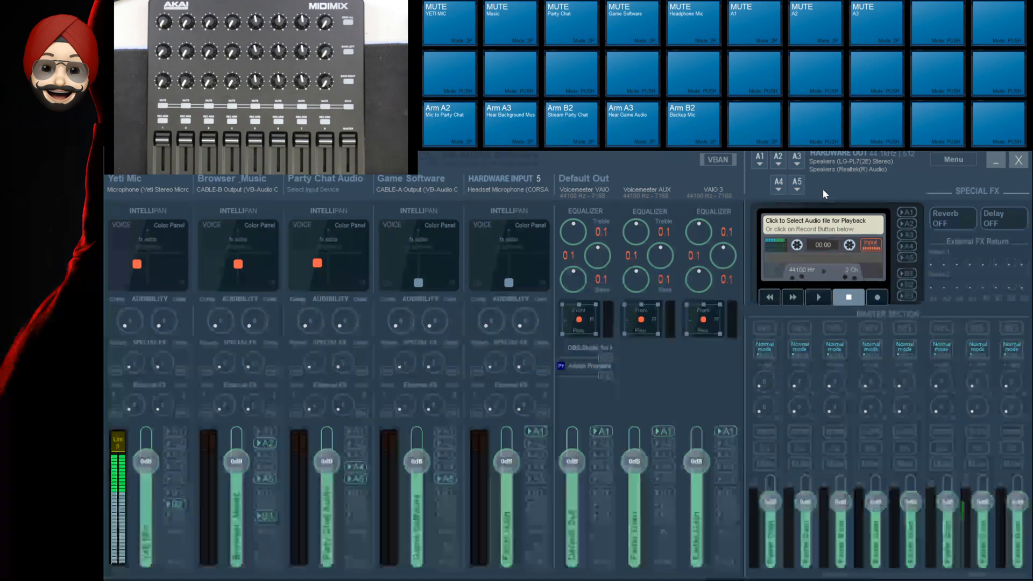
pyautogui.moveTo(921, 422)
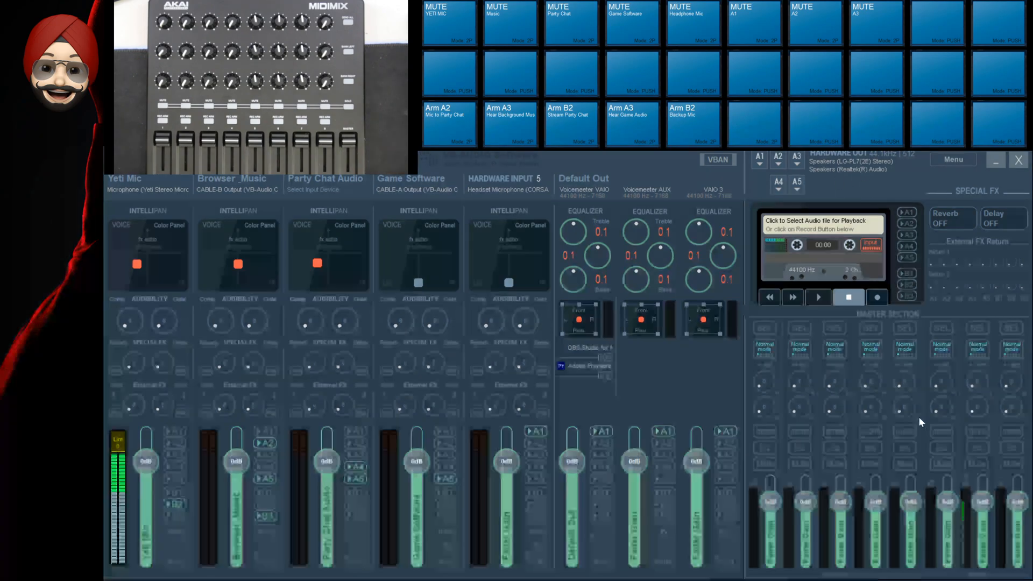
pyautogui.moveTo(896, 249)
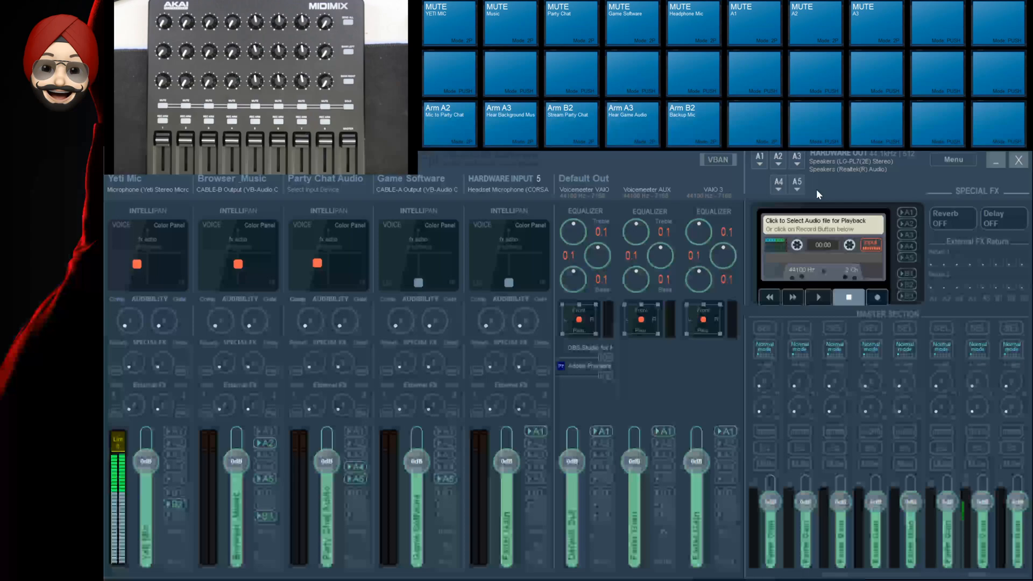
pyautogui.moveTo(274, 489)
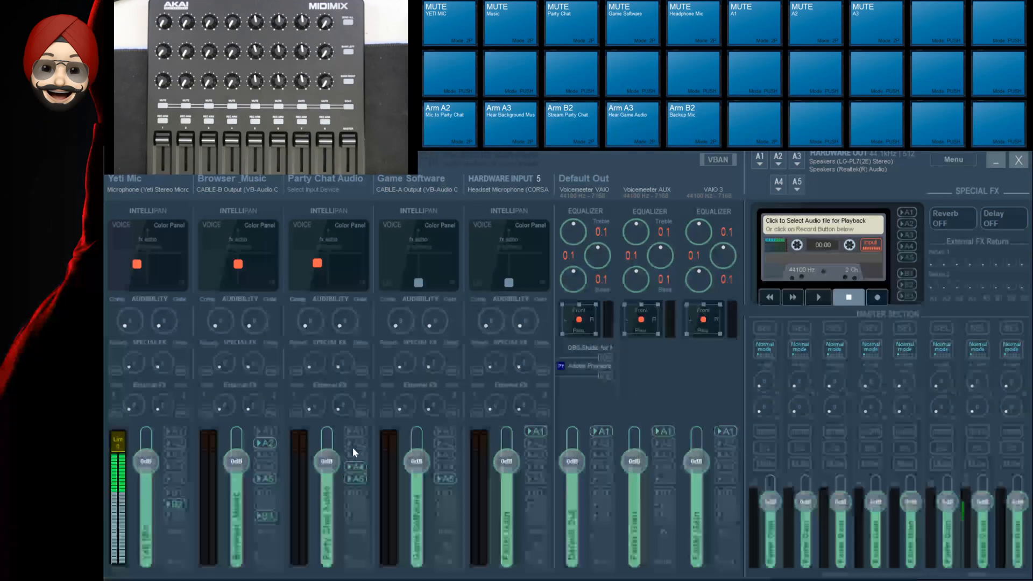
pyautogui.moveTo(537, 478)
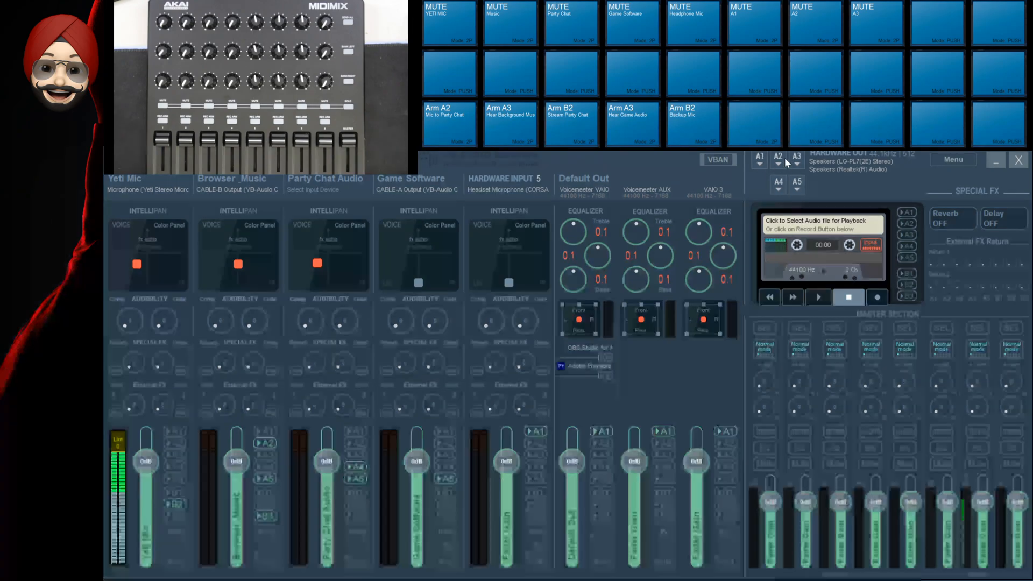
pyautogui.moveTo(782, 207)
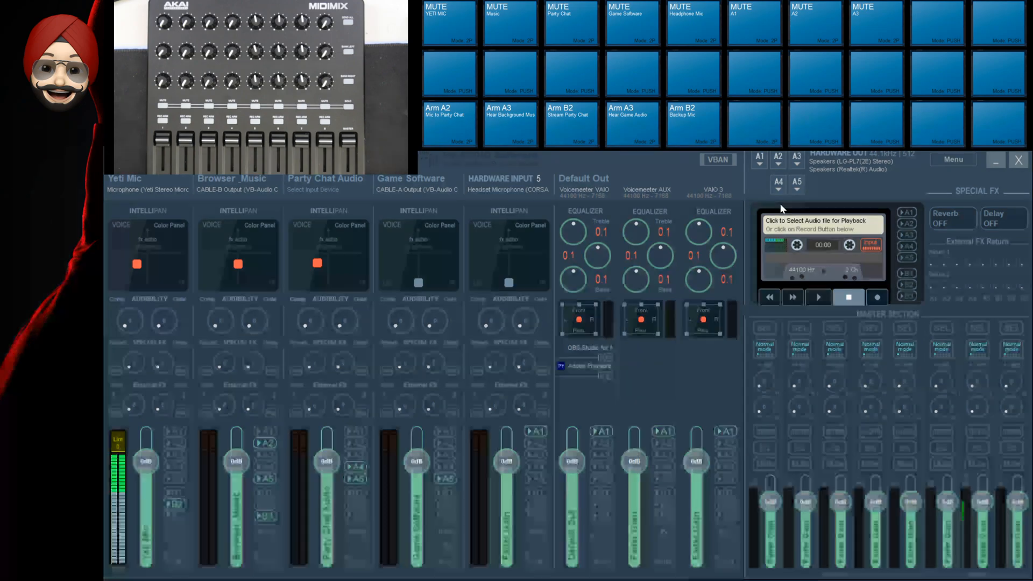
pyautogui.moveTo(771, 517)
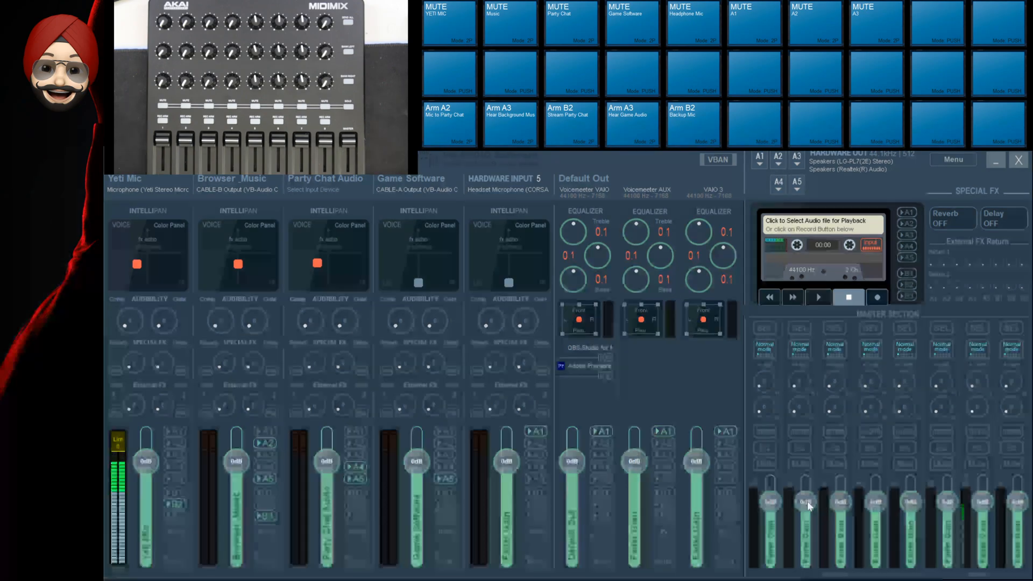
pyautogui.moveTo(918, 498)
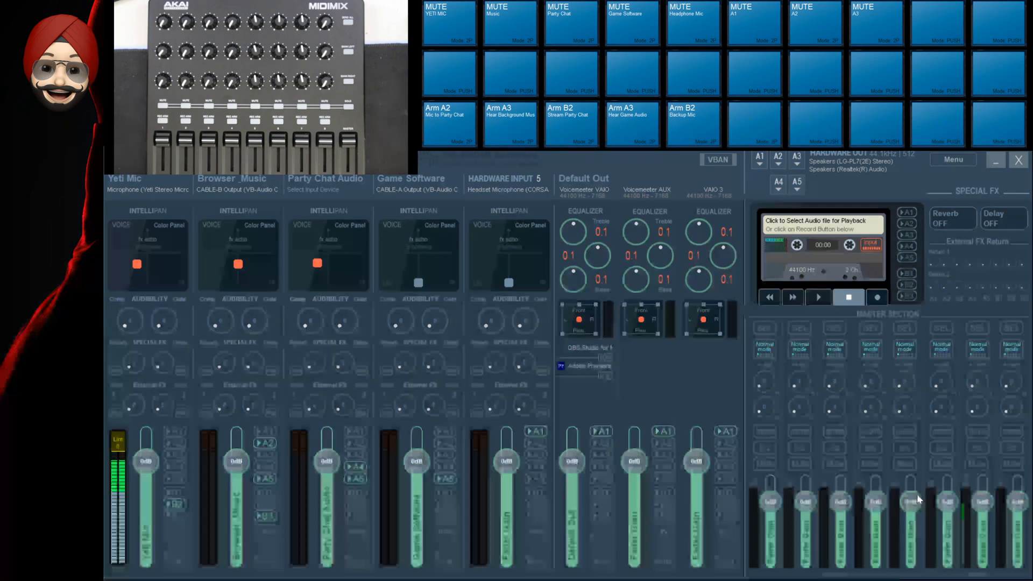
pyautogui.moveTo(764, 283)
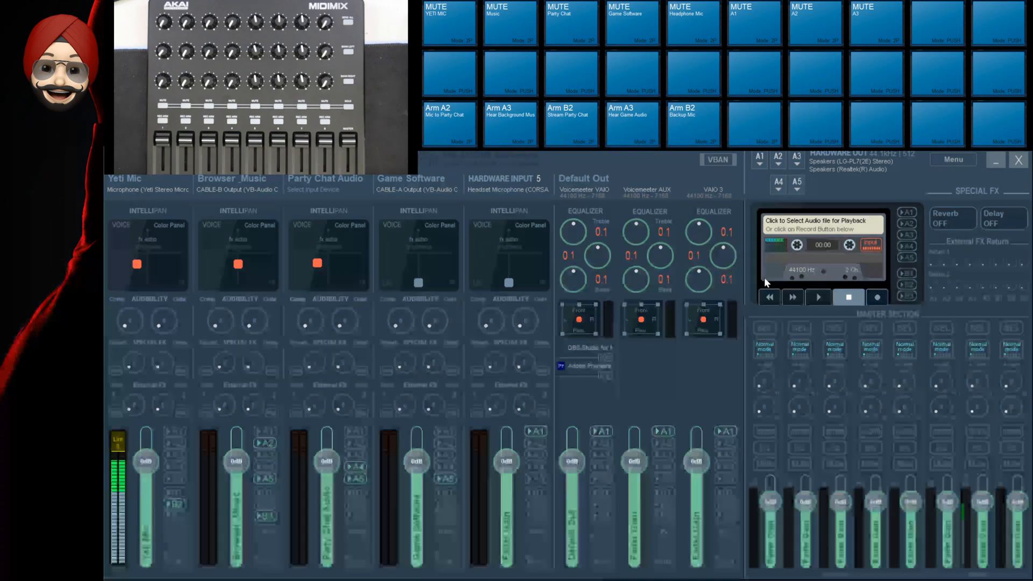
pyautogui.moveTo(725, 212)
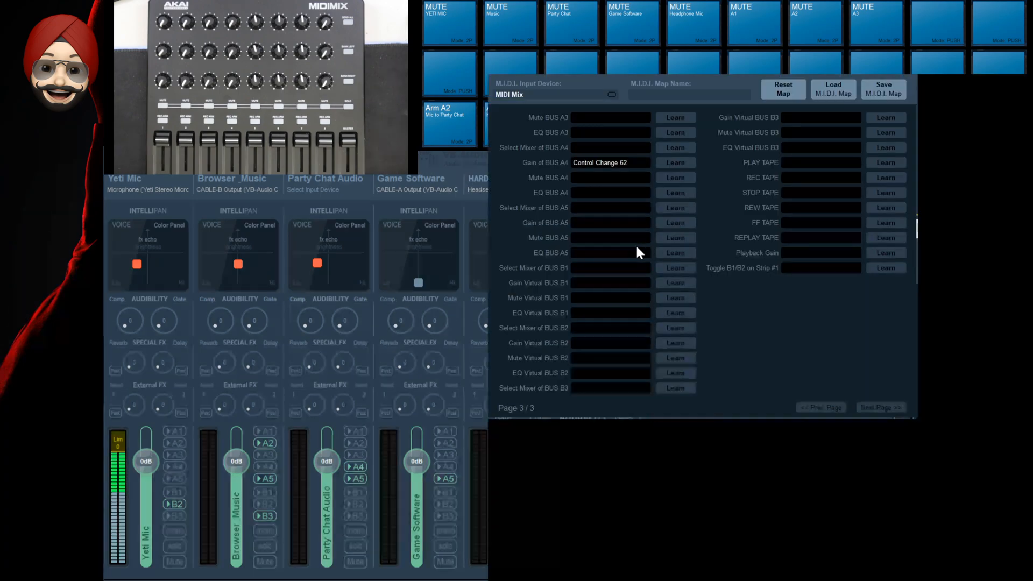
pyautogui.moveTo(578, 121)
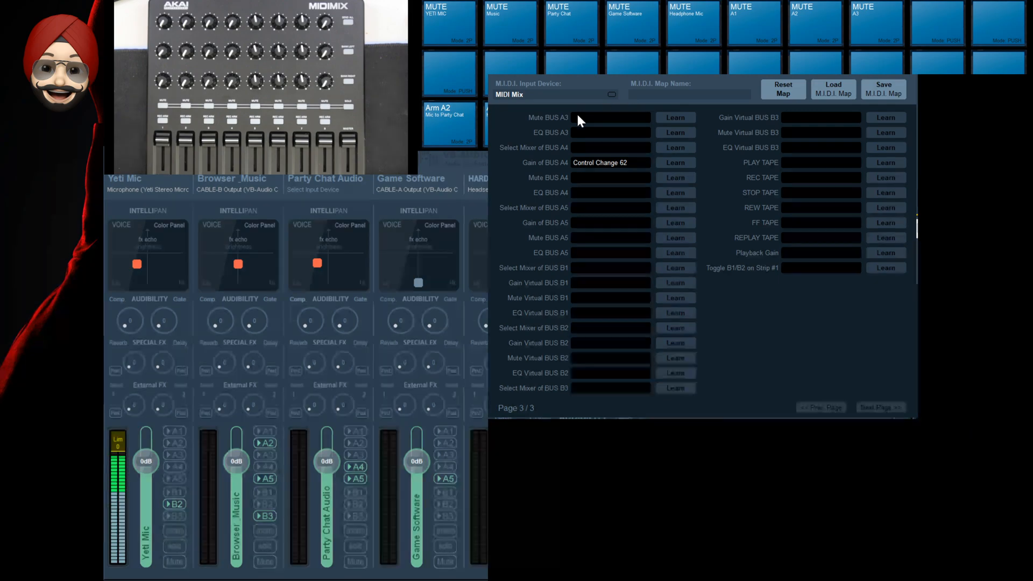
pyautogui.moveTo(719, 215)
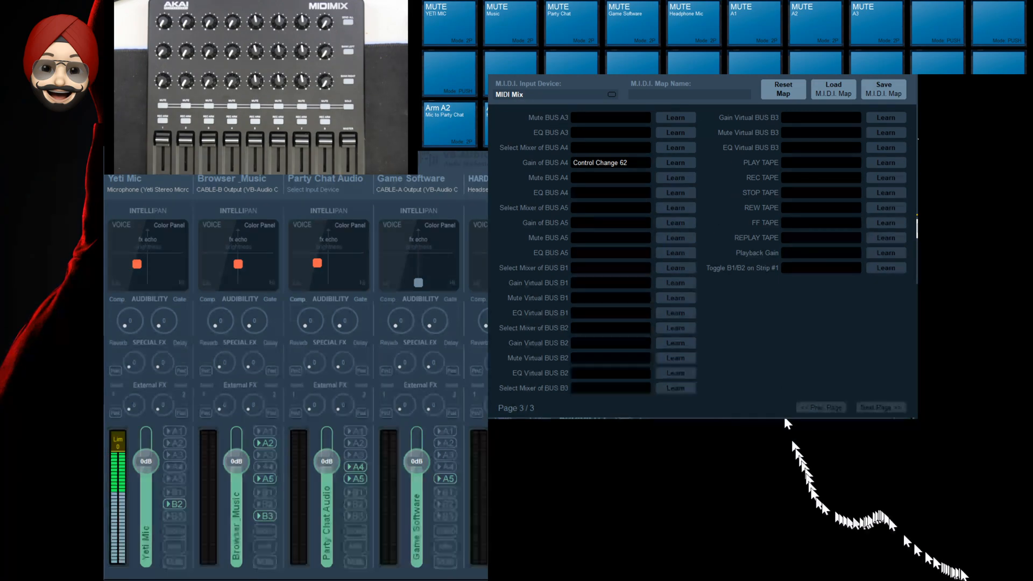
pyautogui.click(819, 407)
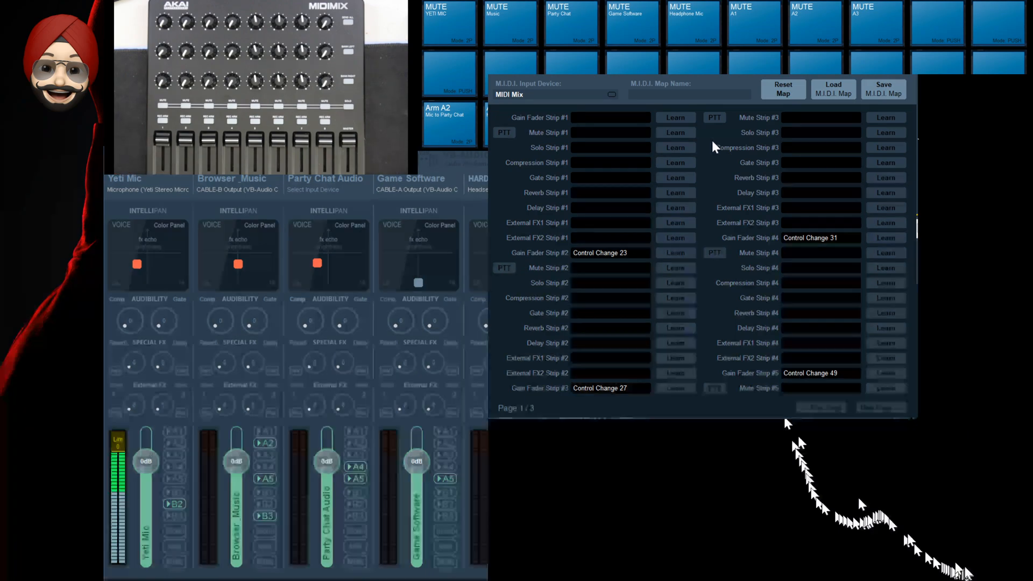
pyautogui.moveTo(754, 146)
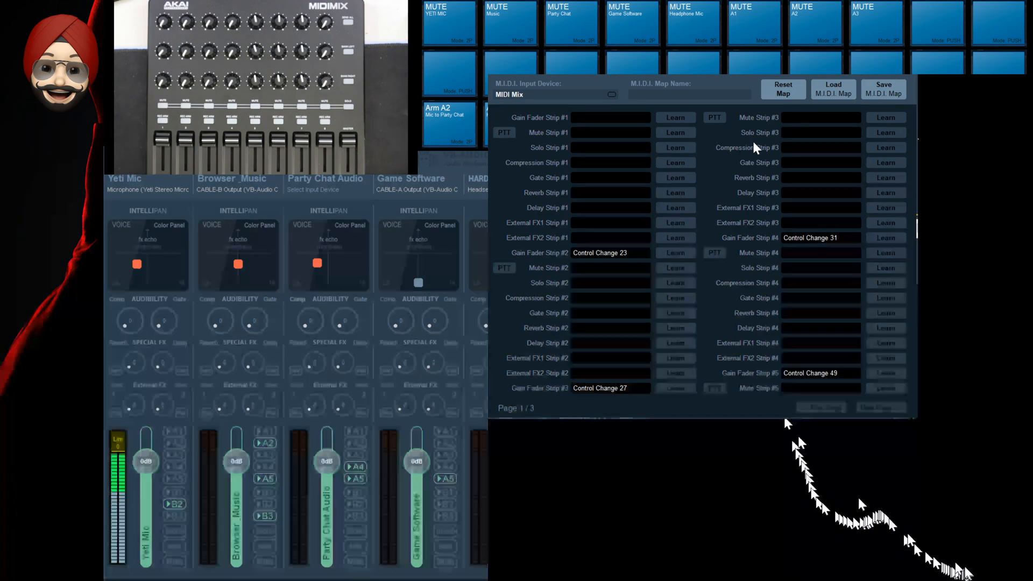
pyautogui.click(675, 117)
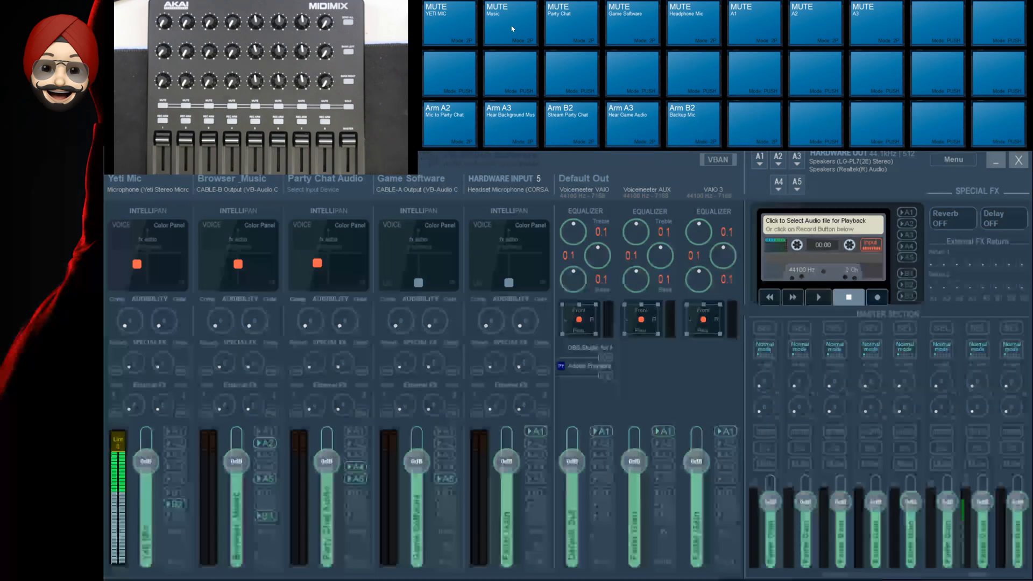
# Step: Close the M.I.D.I. Mapping window to return to the mixer and Macro Buttons grid
pyautogui.click(510, 23)
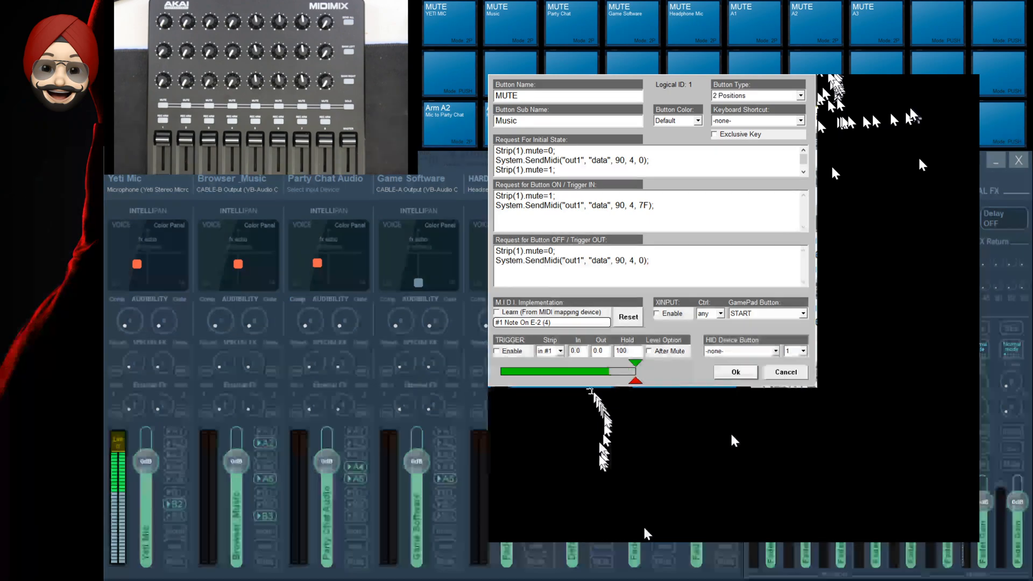
# Step: Open the Music MUTE macro's settings and engage it, muting the Browser Music strip
pyautogui.click(758, 94)
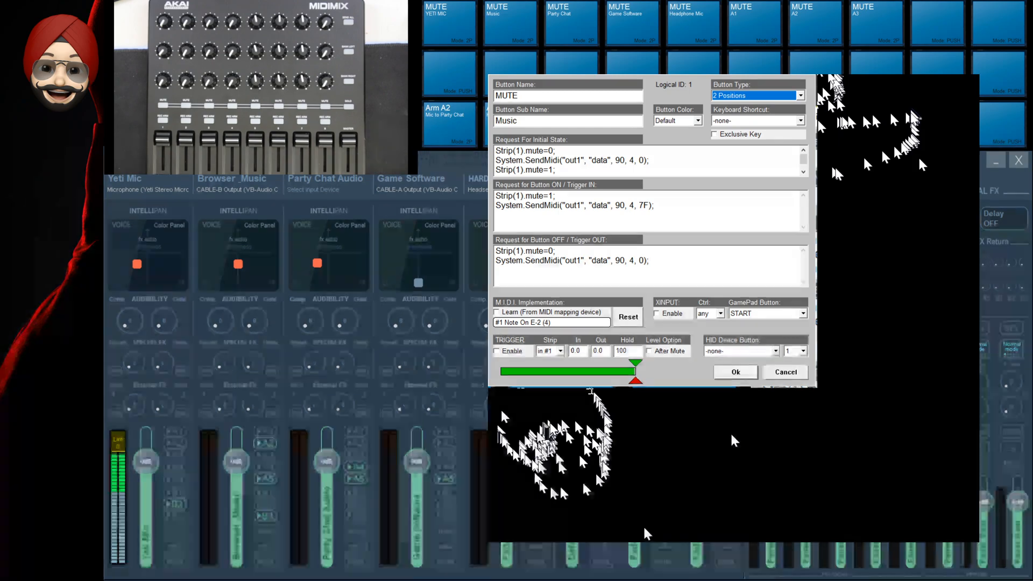
pyautogui.click(497, 312)
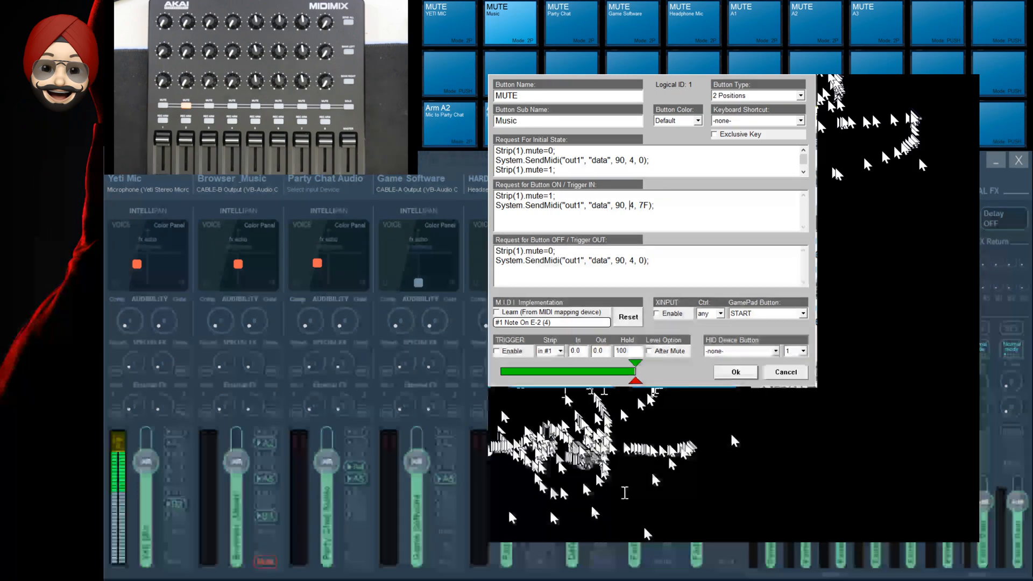
pyautogui.click(497, 311)
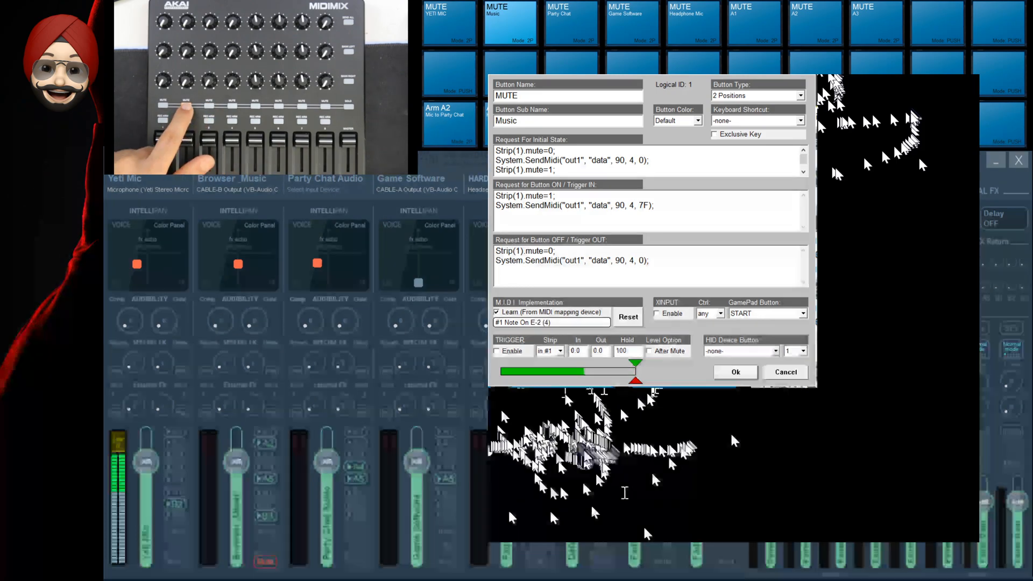
pyautogui.click(497, 311)
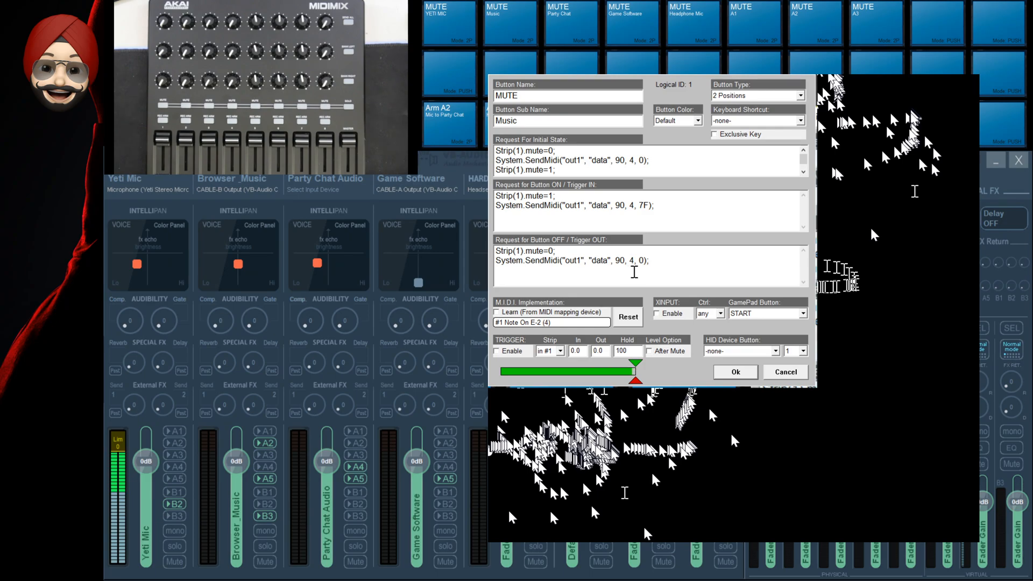
pyautogui.doubleClick(570, 206)
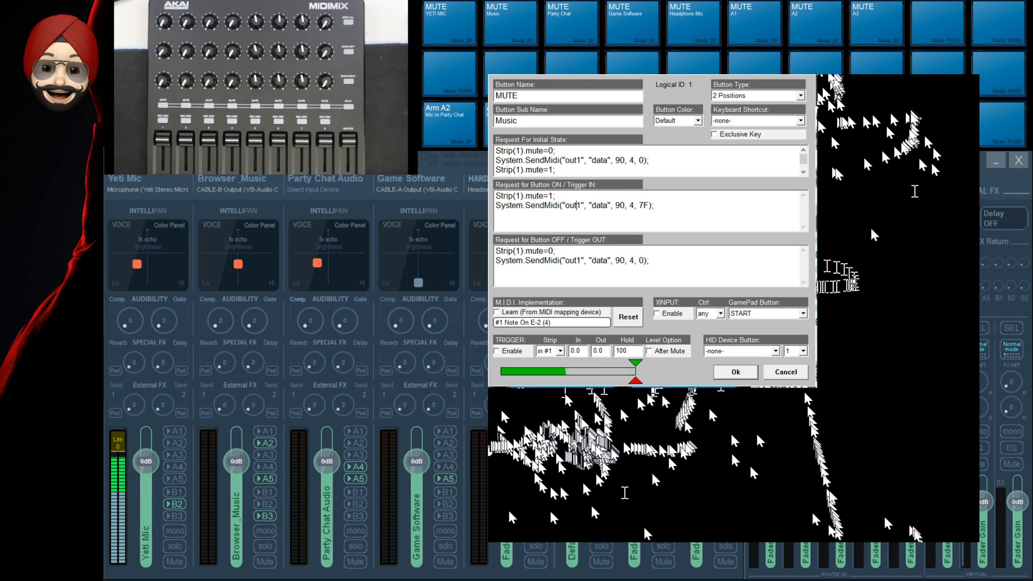
# Step: Close the Music macro's settings dialog, returning to the full Voicemeeter mixer
pyautogui.click(735, 371)
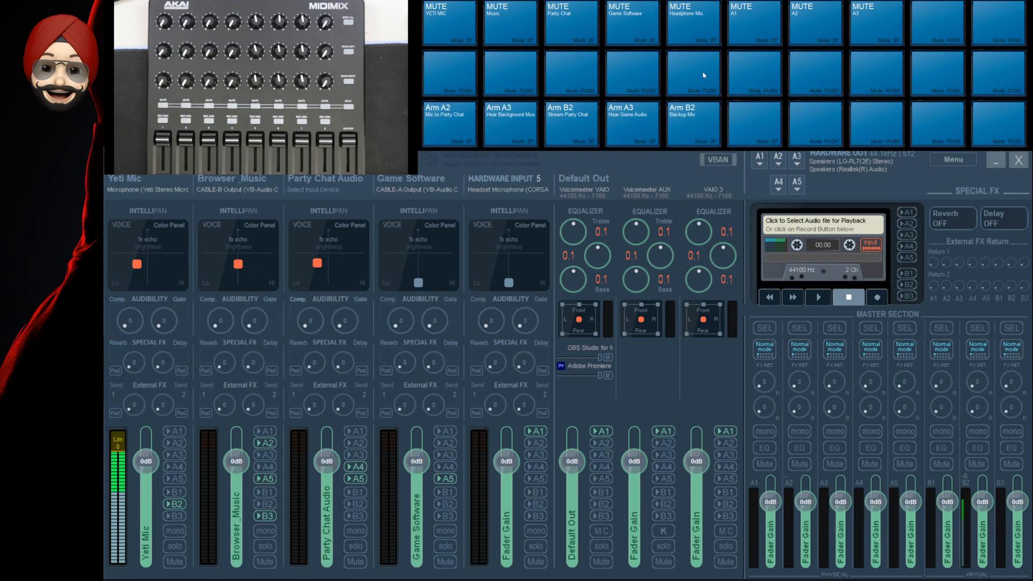
pyautogui.moveTo(657, 90)
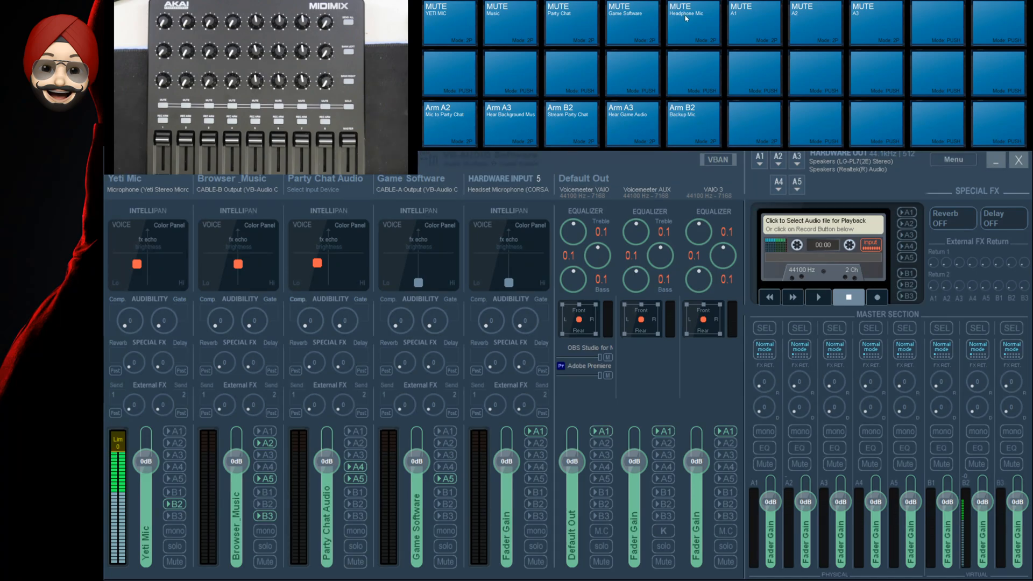
pyautogui.moveTo(710, 26)
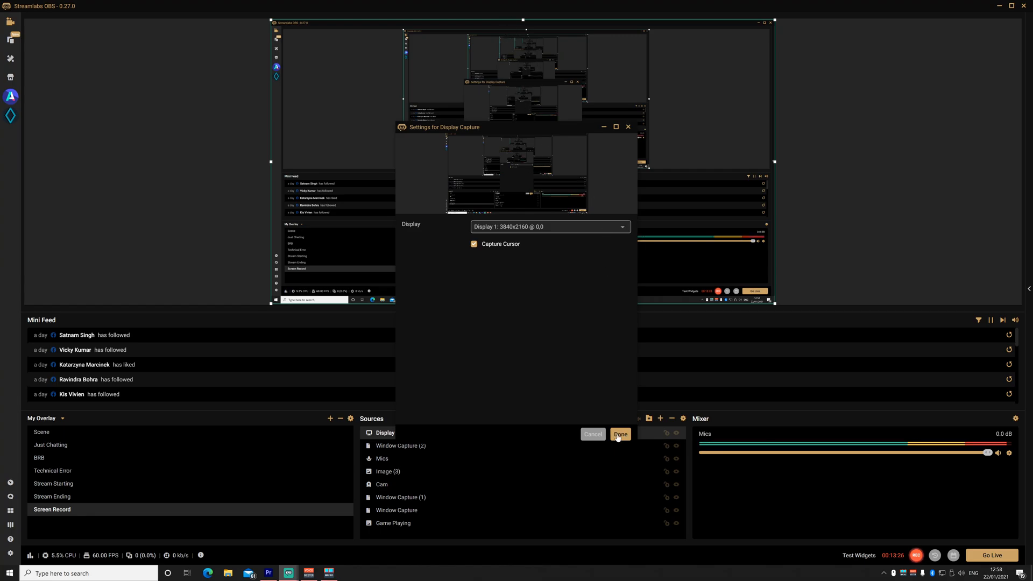
# Step: Close the display capture settings and check that Macro Buttons MIDI OUT1 is MIDI Mix
pyautogui.click(619, 434)
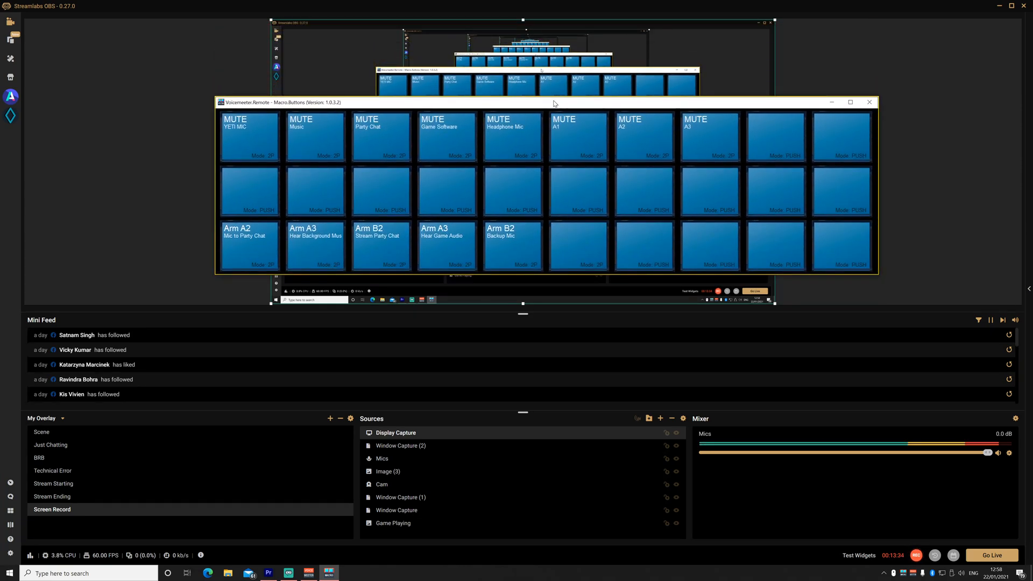
pyautogui.rightClick(553, 103)
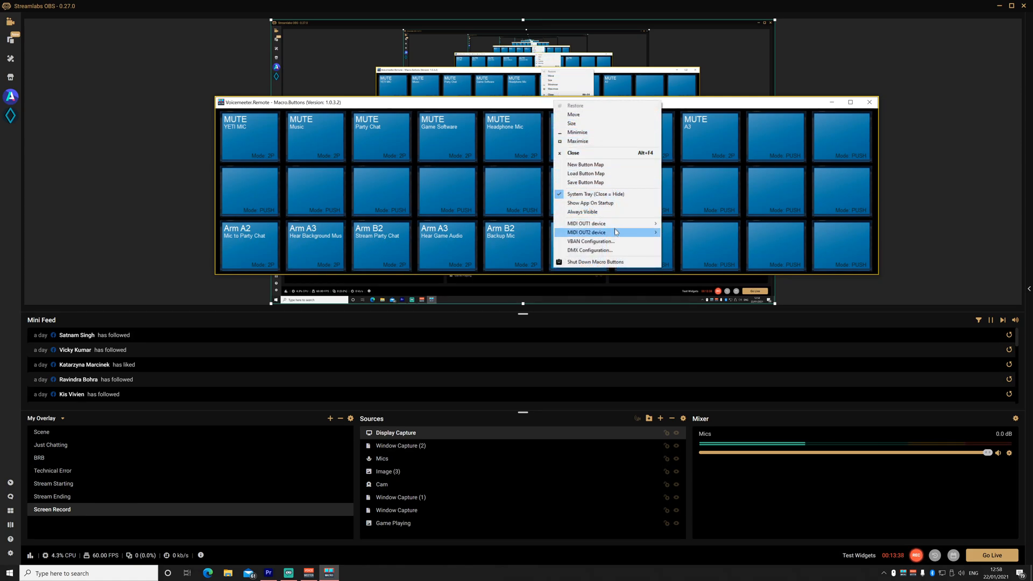
pyautogui.moveTo(586, 224)
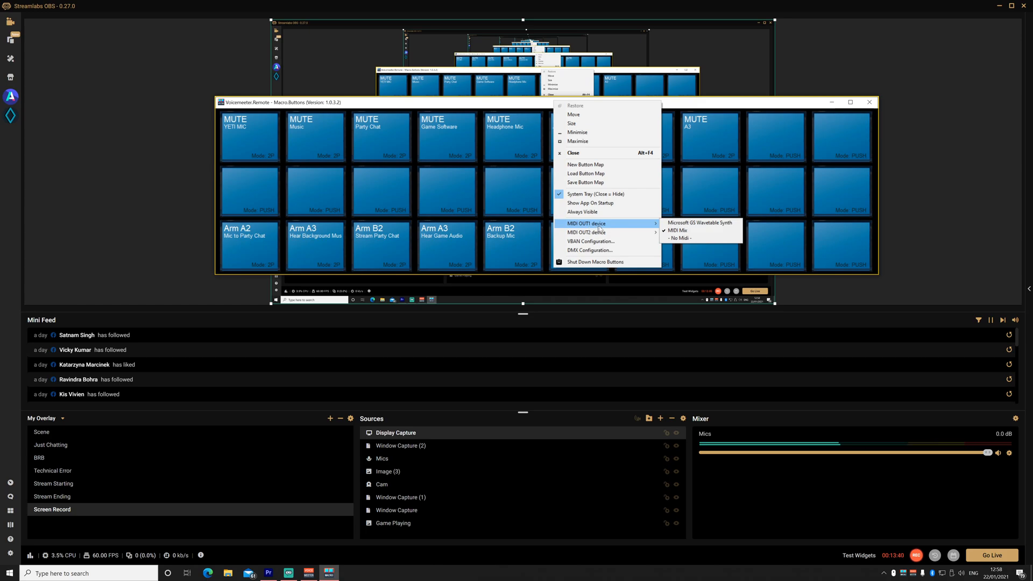
pyautogui.moveTo(582, 212)
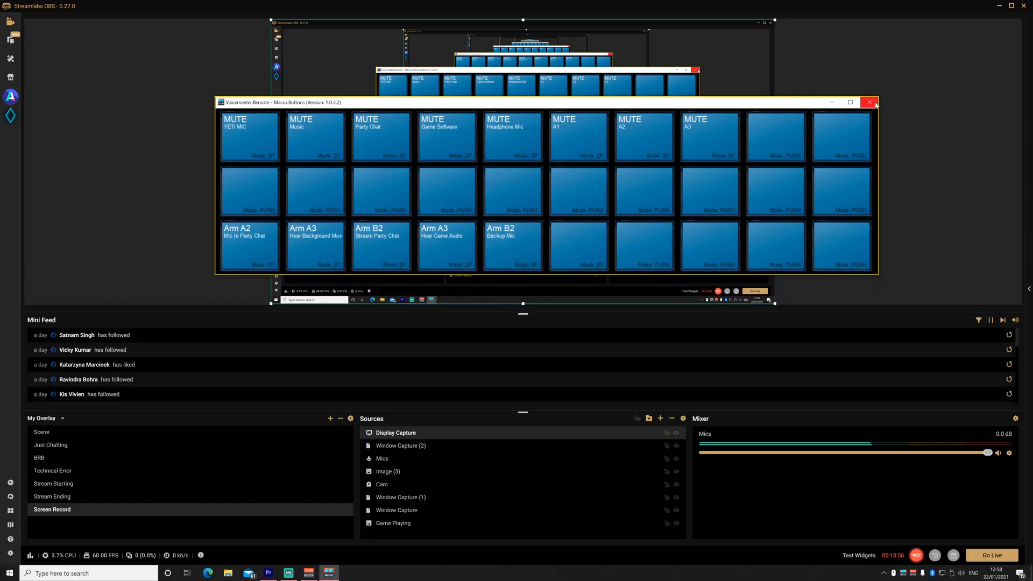
pyautogui.moveTo(683, 418)
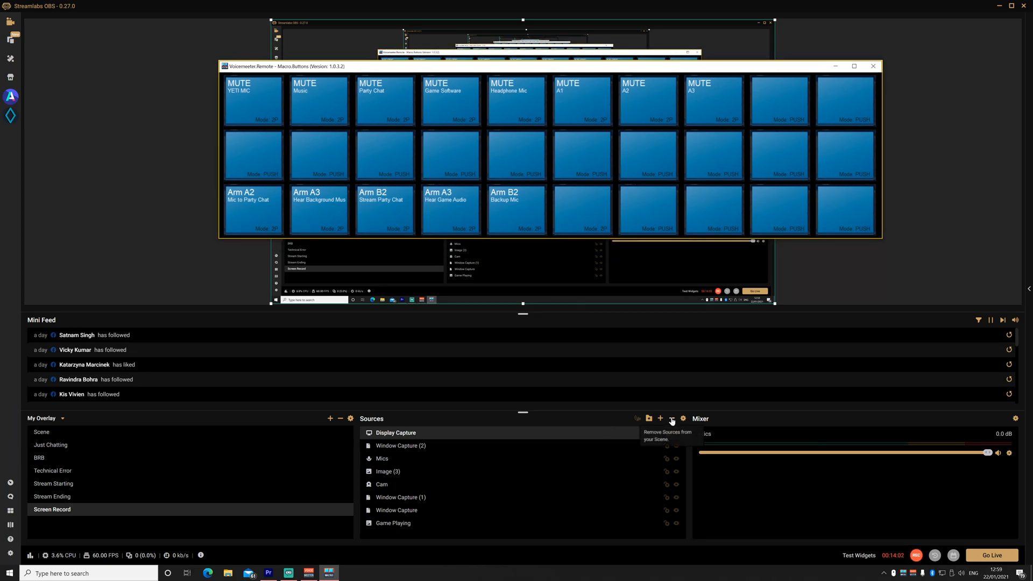
pyautogui.click(672, 419)
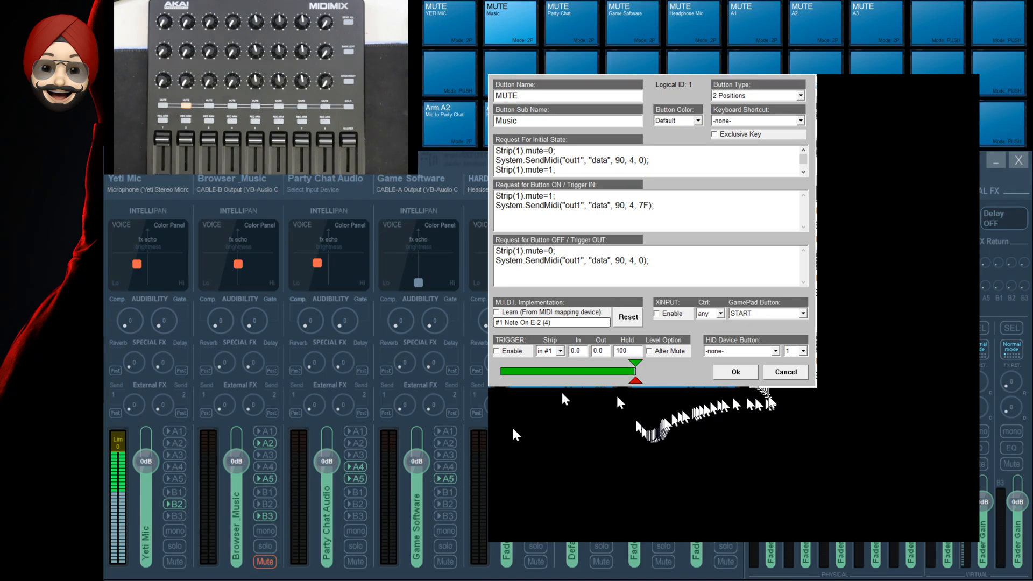
pyautogui.moveTo(278, 285)
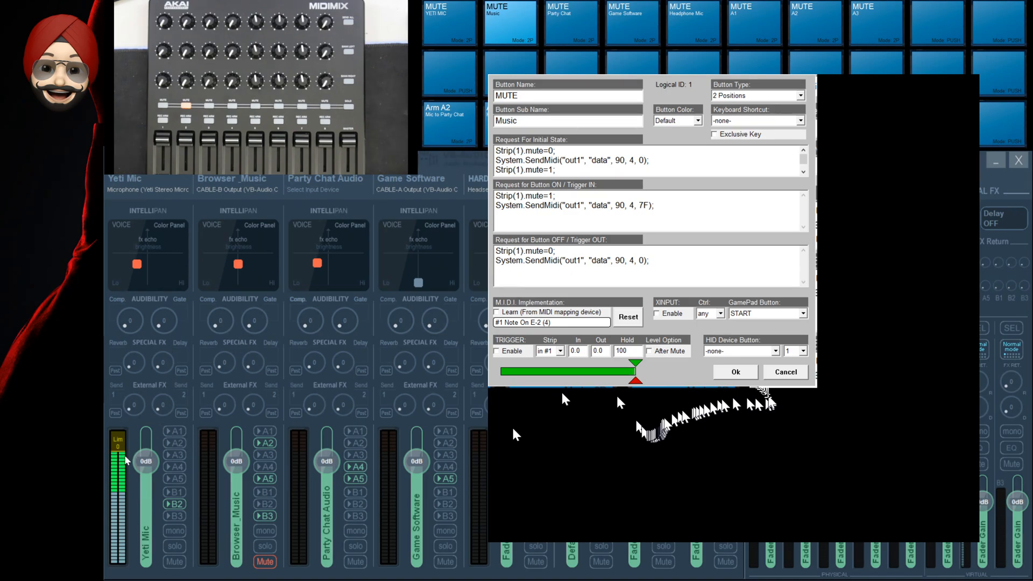
pyautogui.moveTo(222, 460)
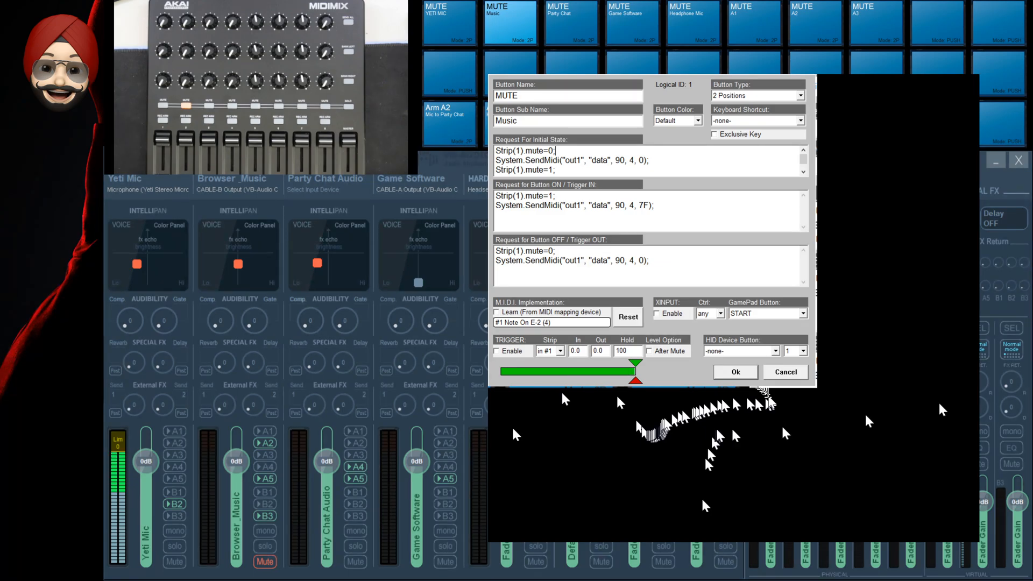
# Step: Review the MUTE Music initial-state commands, then cancel out of the Arm A3 editor
pyautogui.click(735, 373)
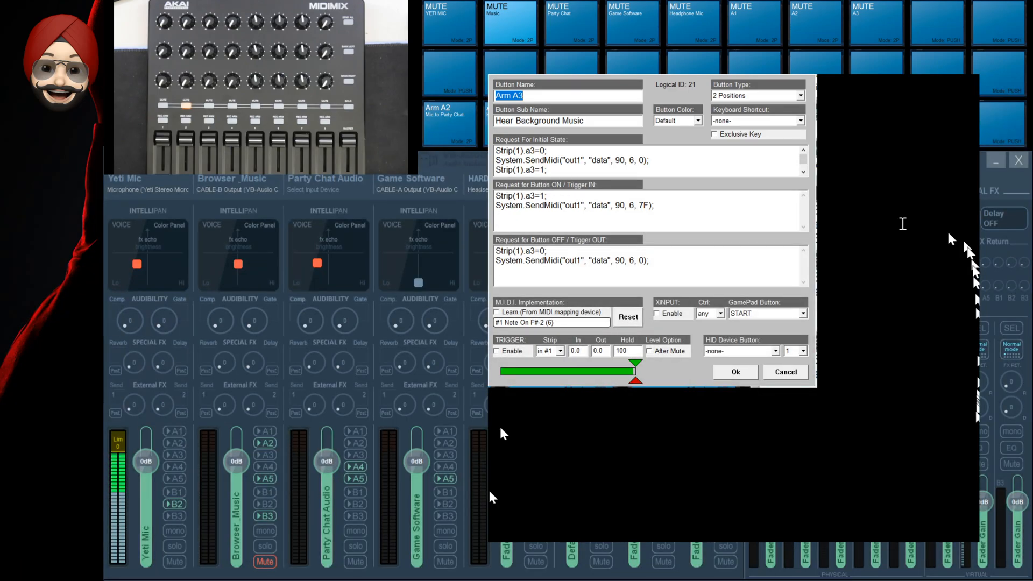
pyautogui.click(734, 372)
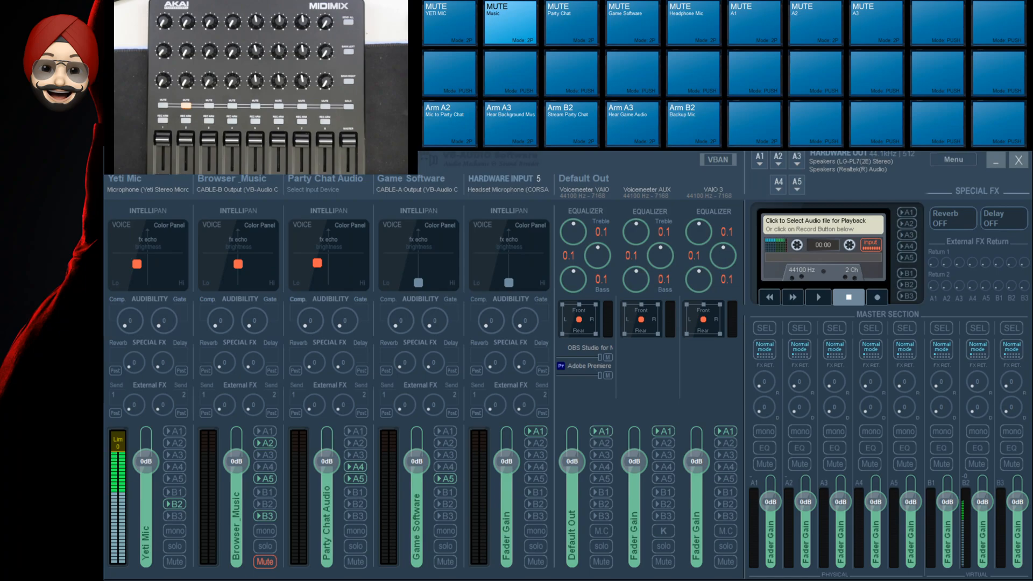
pyautogui.moveTo(822, 92)
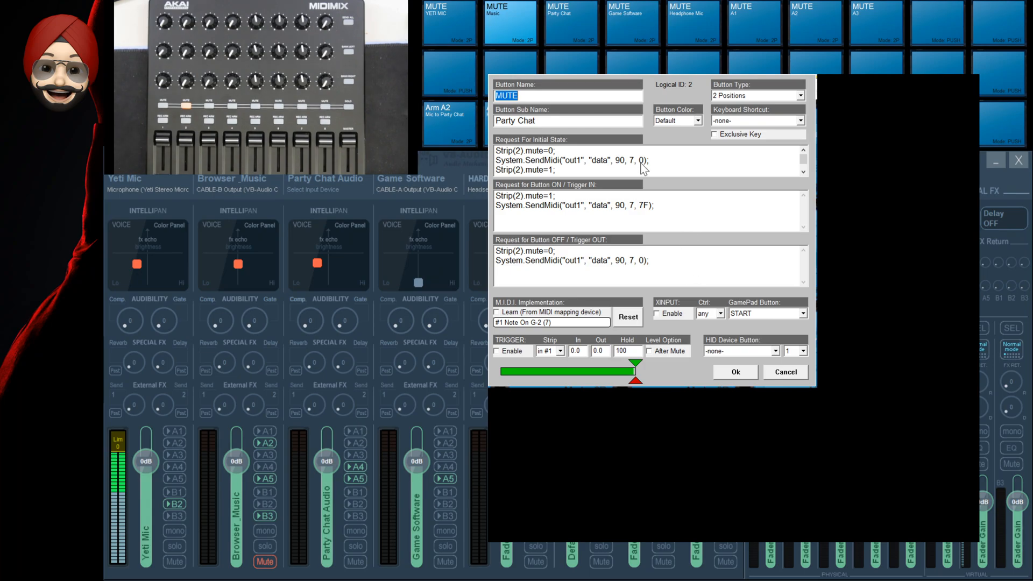
pyautogui.moveTo(730, 205)
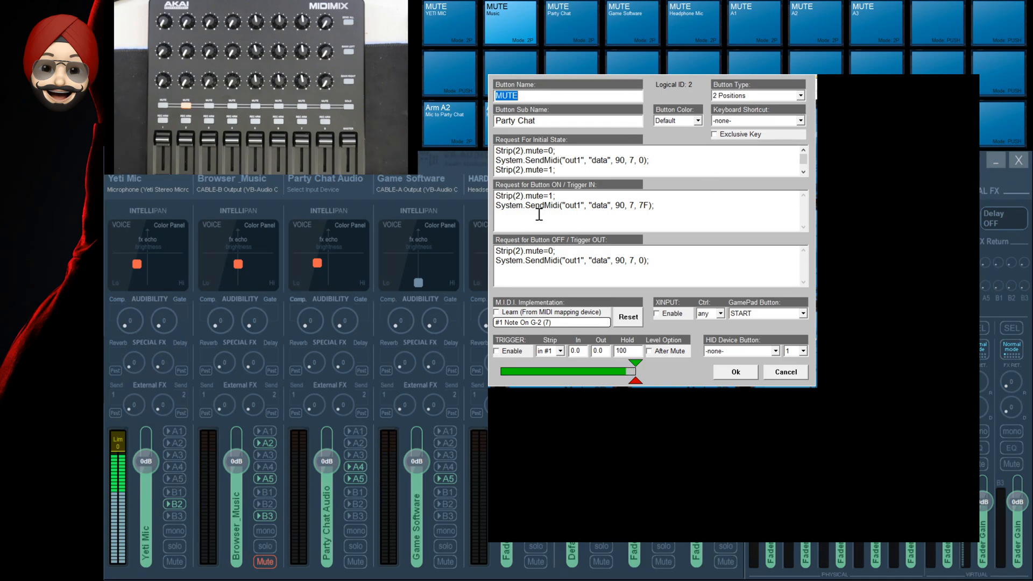
pyautogui.moveTo(566, 191)
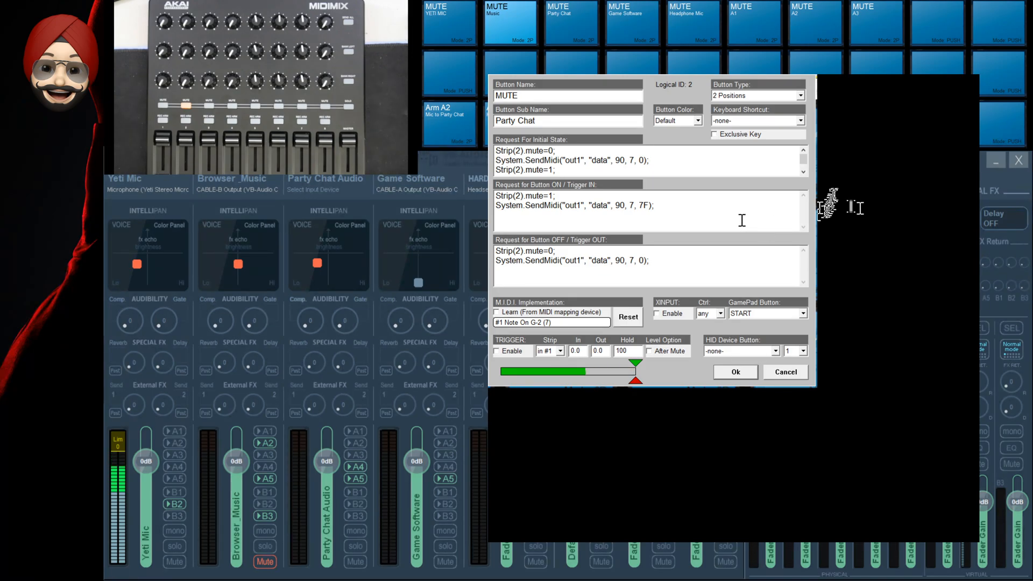
pyautogui.moveTo(769, 427)
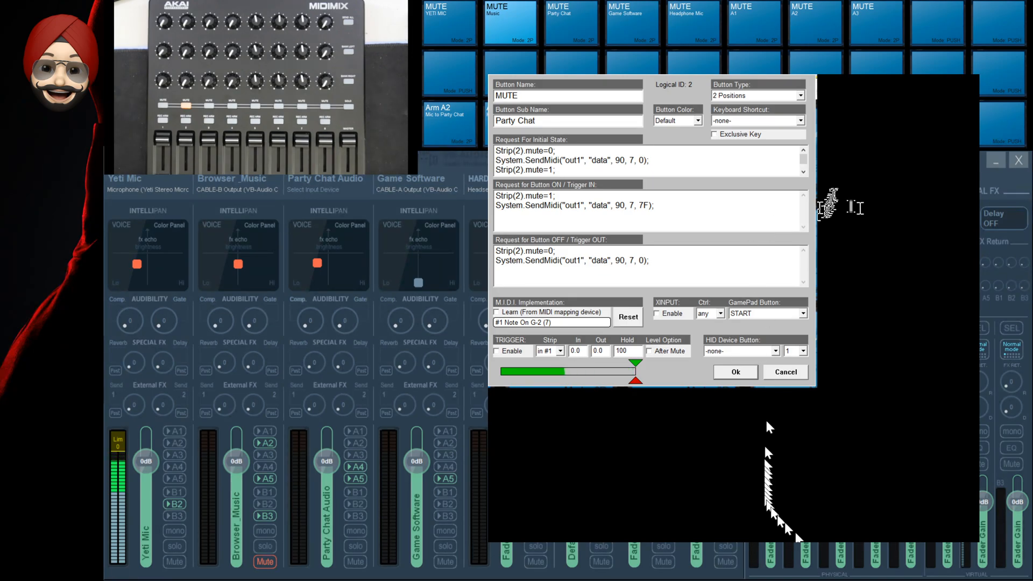
# Step: Cancel the Party Chat MUTE editor after reading its Strip(2).mute and SendMidi lines
pyautogui.click(734, 372)
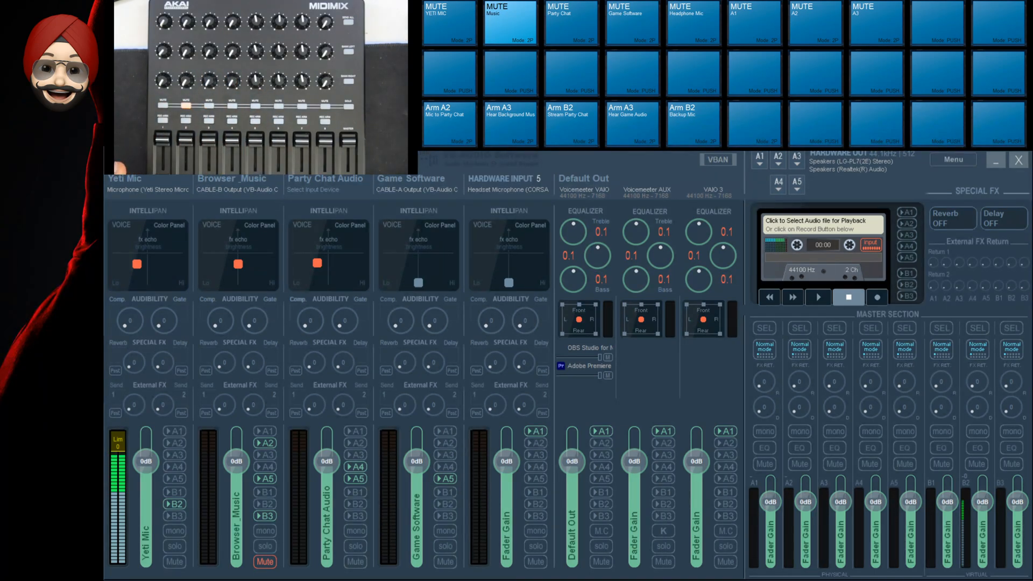
pyautogui.moveTo(645, 158)
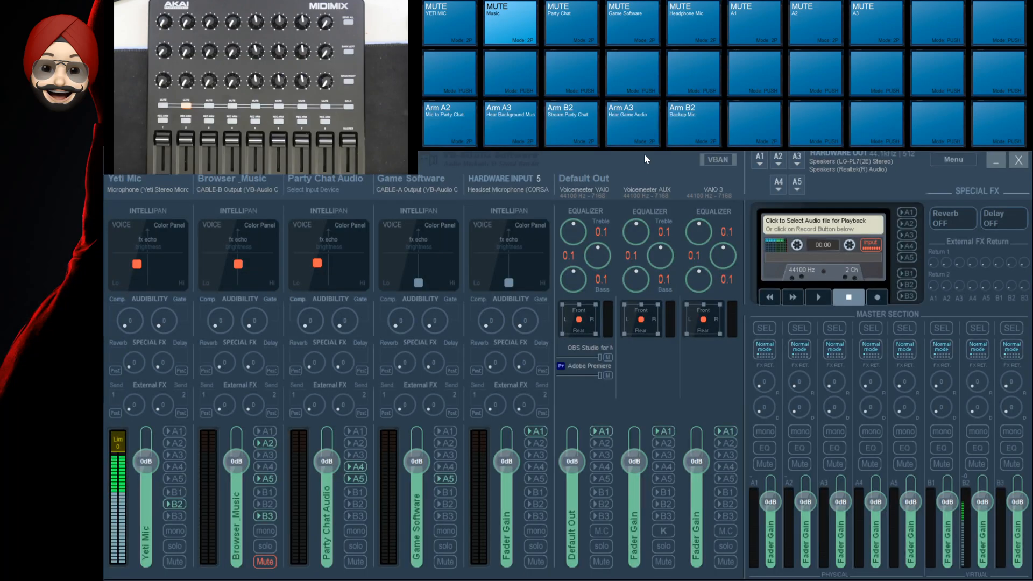
pyautogui.moveTo(459, 320)
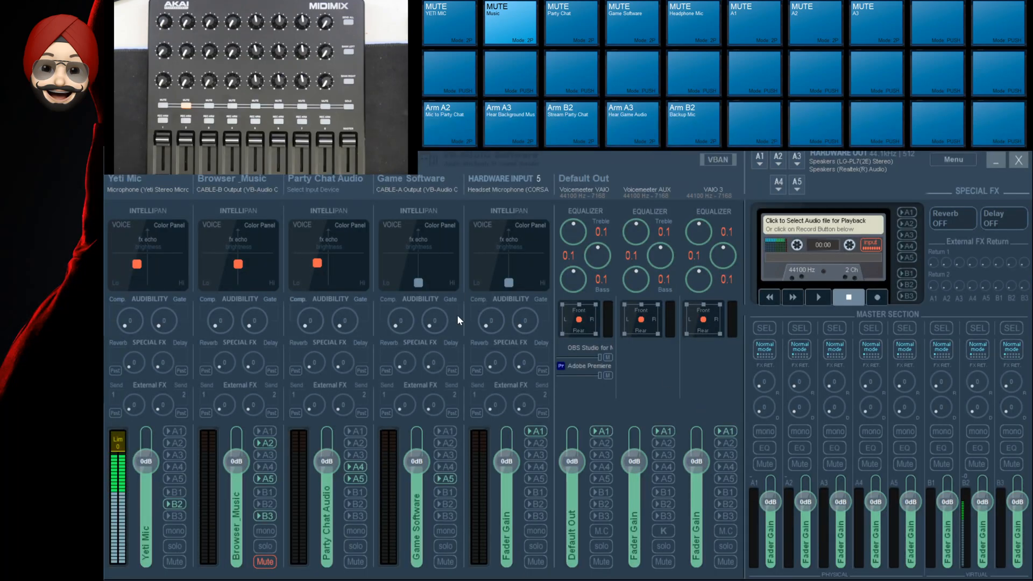
pyautogui.moveTo(484, 338)
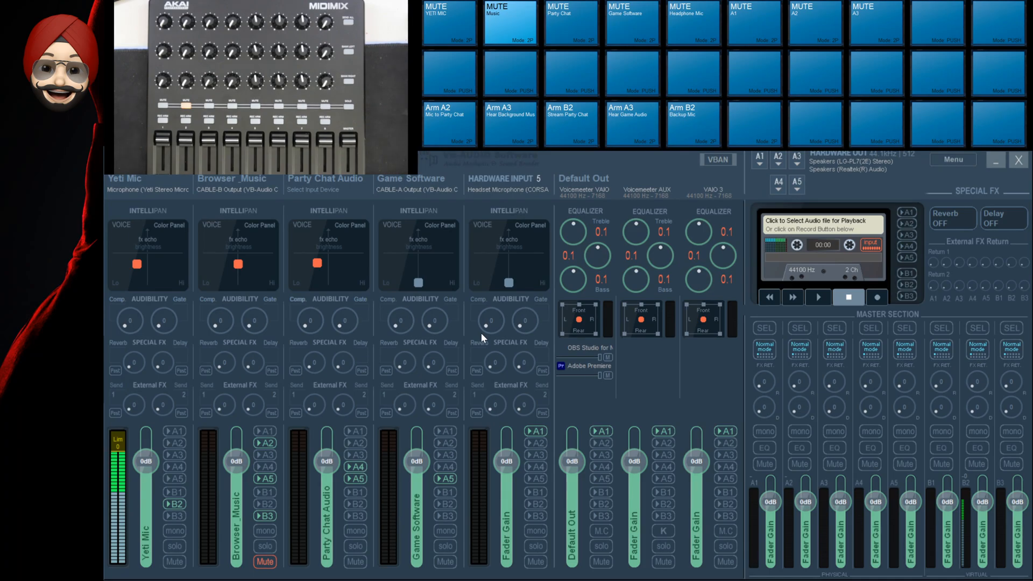
pyautogui.moveTo(507, 361)
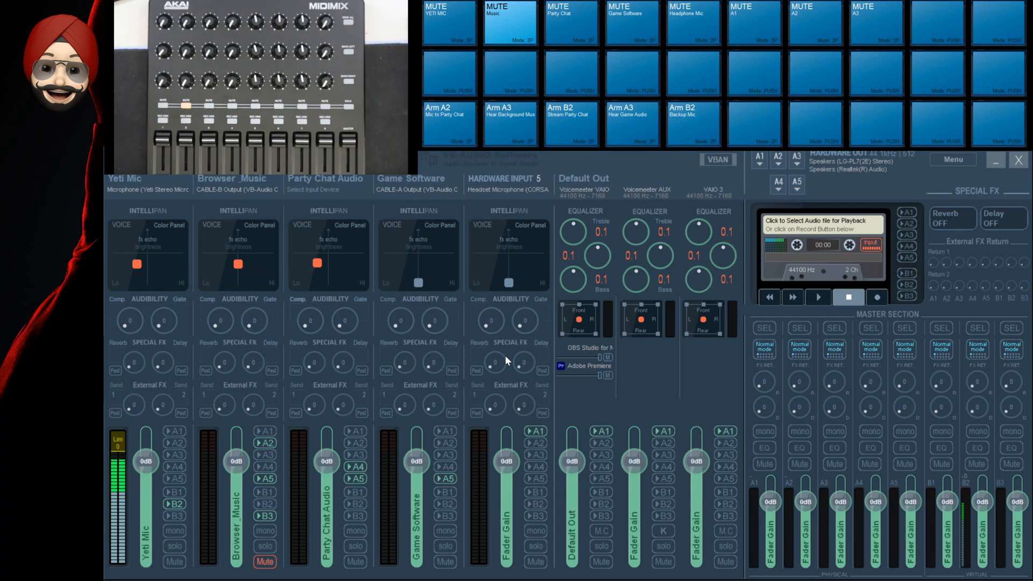